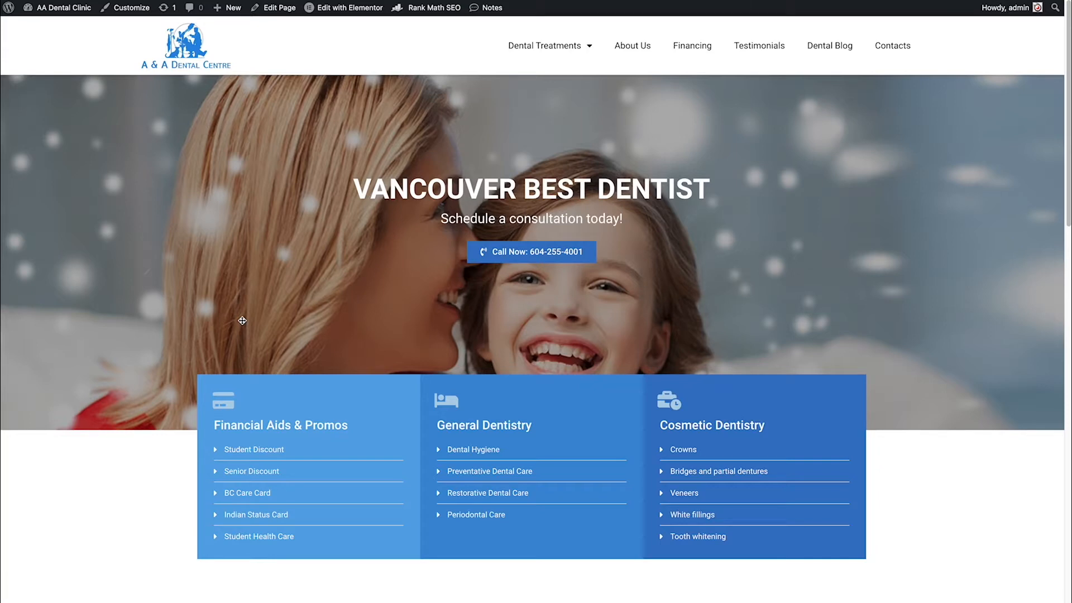
pyautogui.moveTo(410, 167)
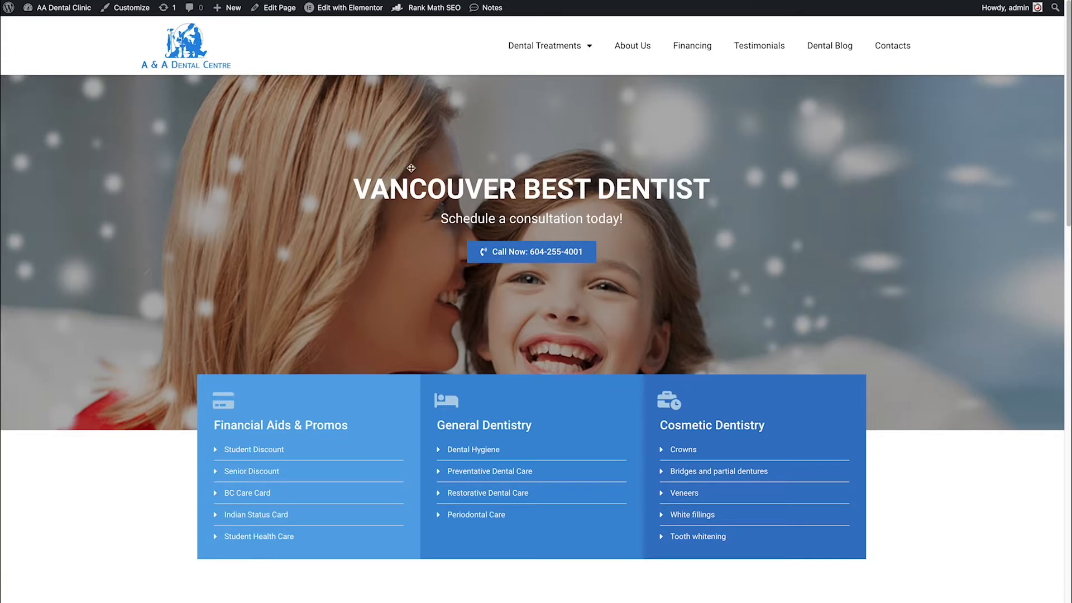
# - Launch Edit with Elementor on the homepage, which fails with ERR_HTTP2_PROTOCOL_ERROR
pyautogui.scroll(-3)
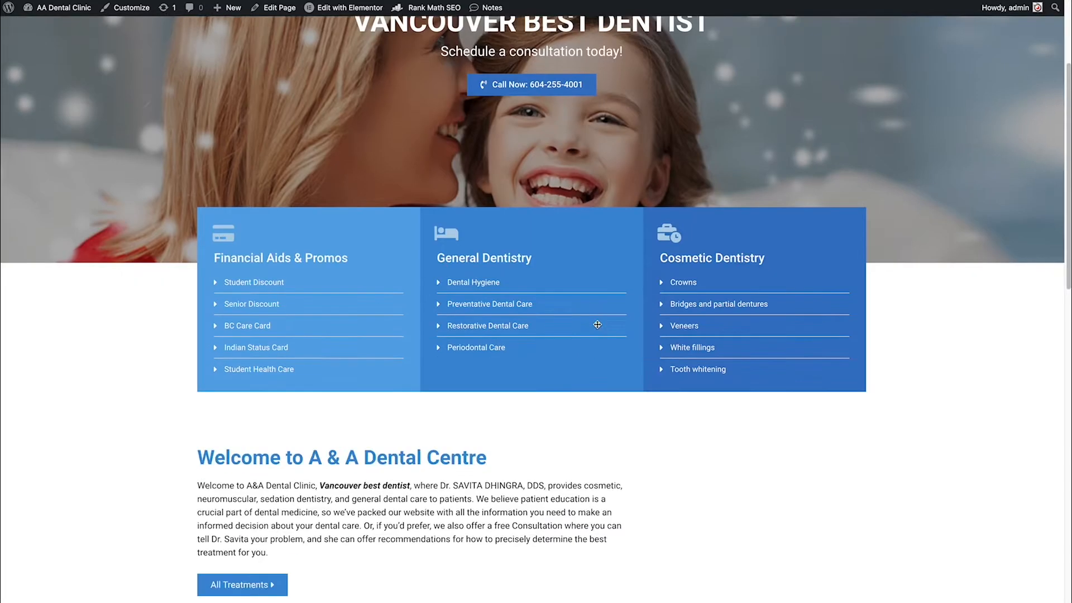
pyautogui.scroll(3)
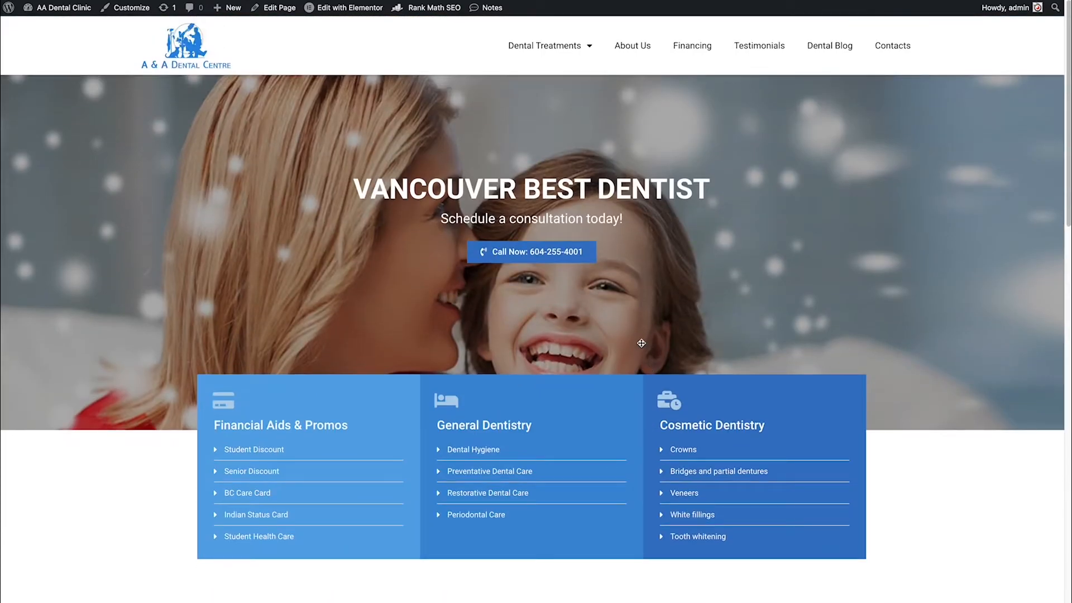
pyautogui.moveTo(505, 349)
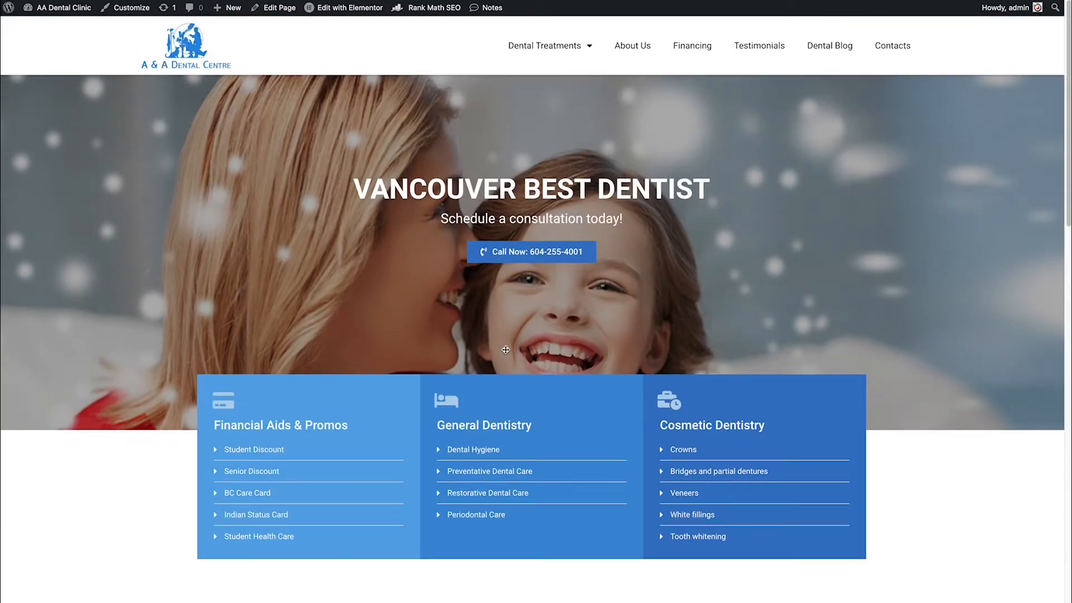
pyautogui.moveTo(512, 317)
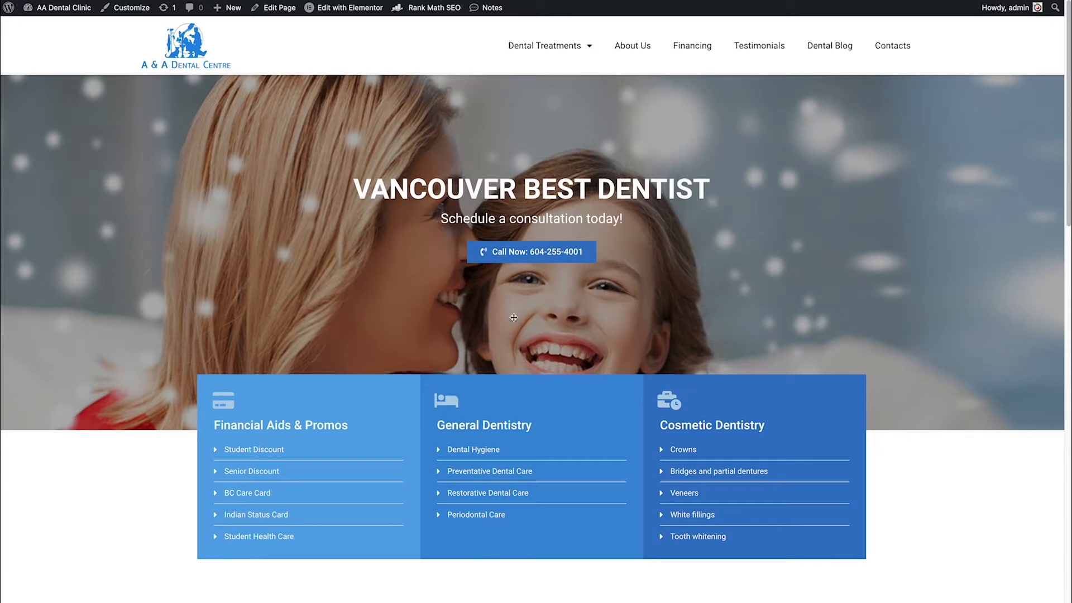
pyautogui.moveTo(406, 41)
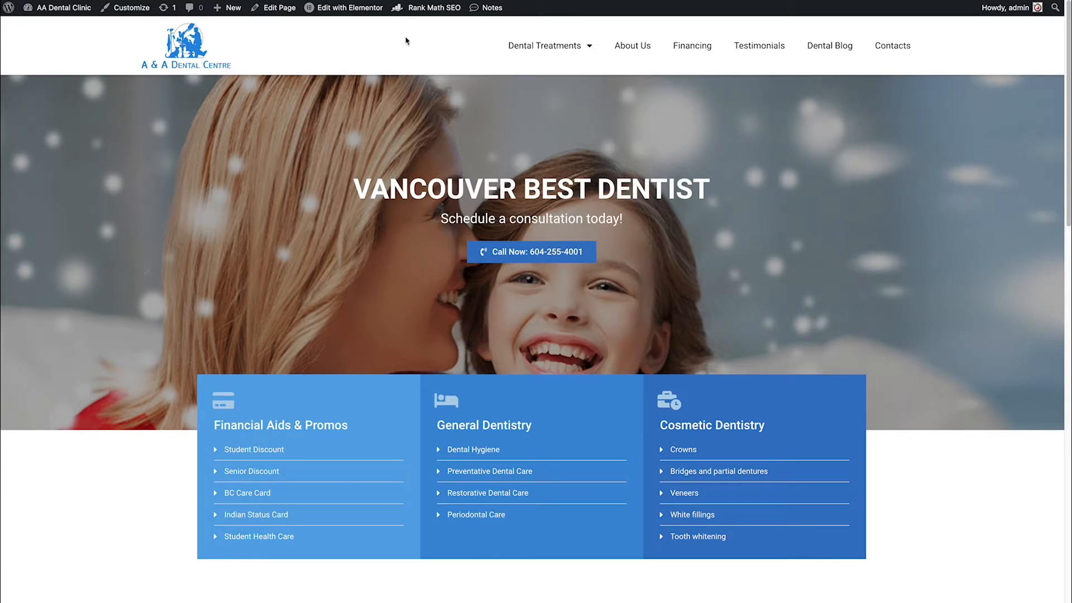
pyautogui.click(348, 7)
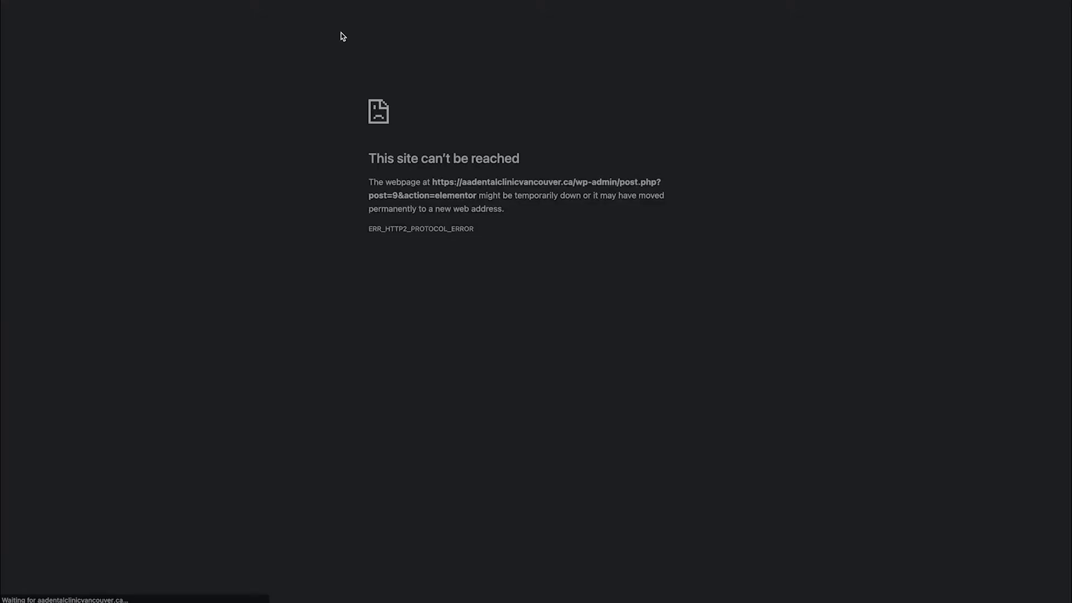
pyautogui.moveTo(395, 228)
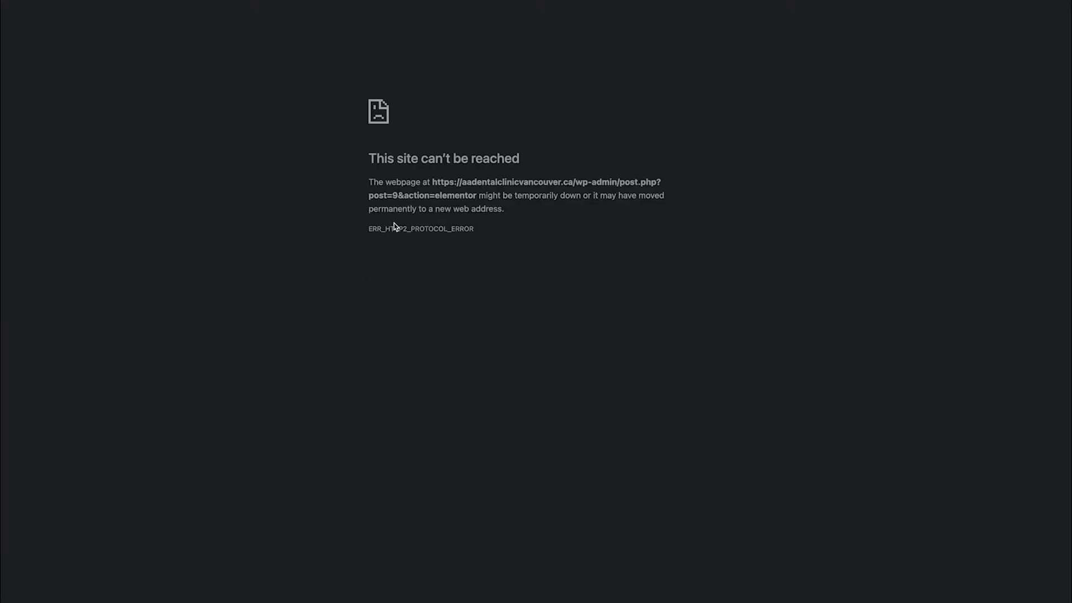
pyautogui.moveTo(413, 192)
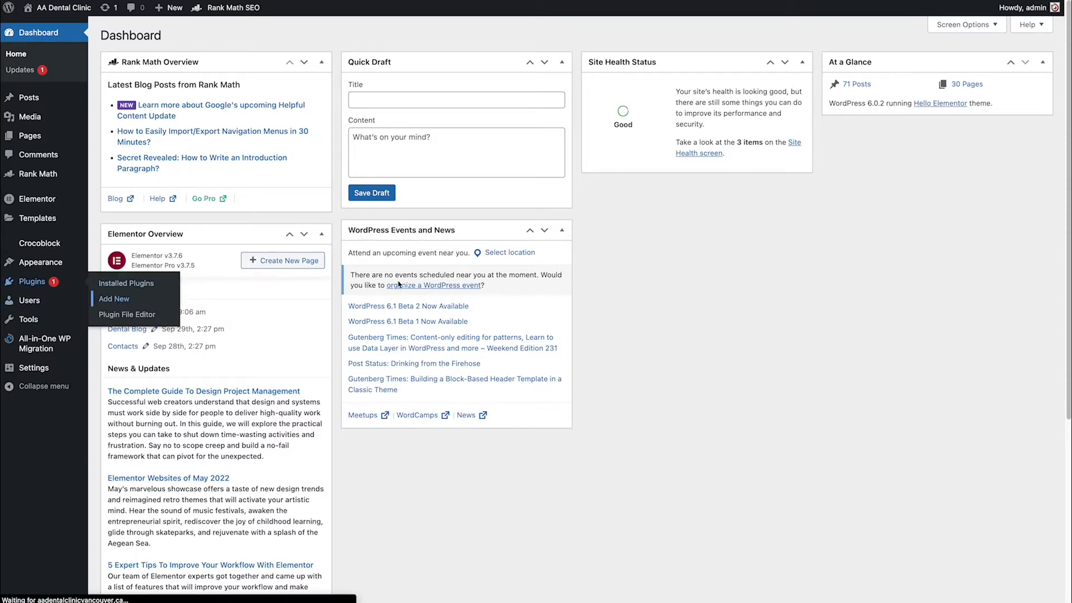
# - Search Add New plugins for 'WP Htaccess Editor'
pyautogui.click(114, 298)
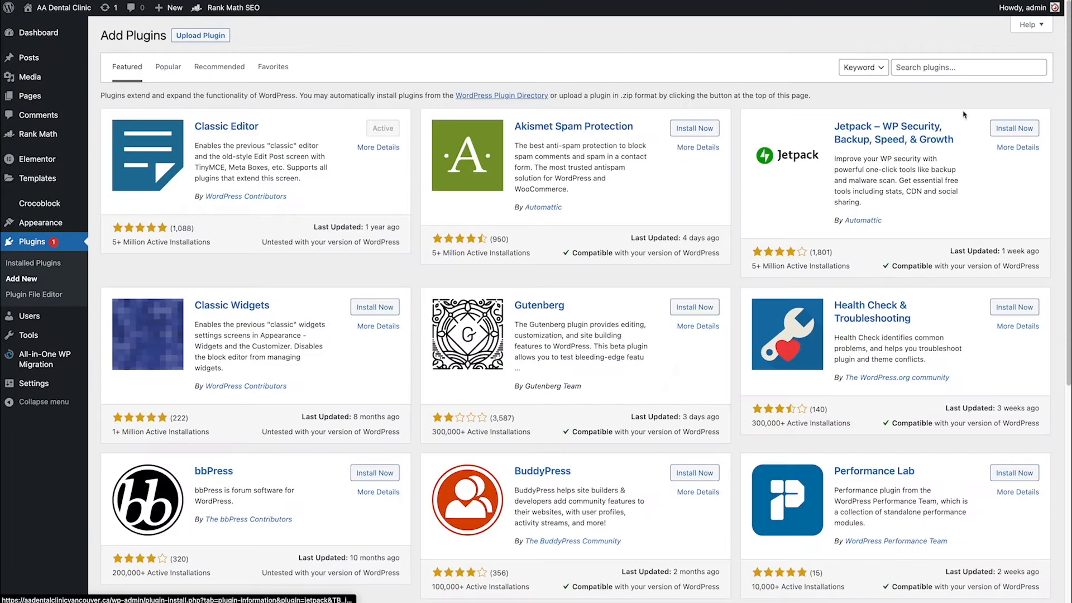
pyautogui.write('WP Htaccess Editor')
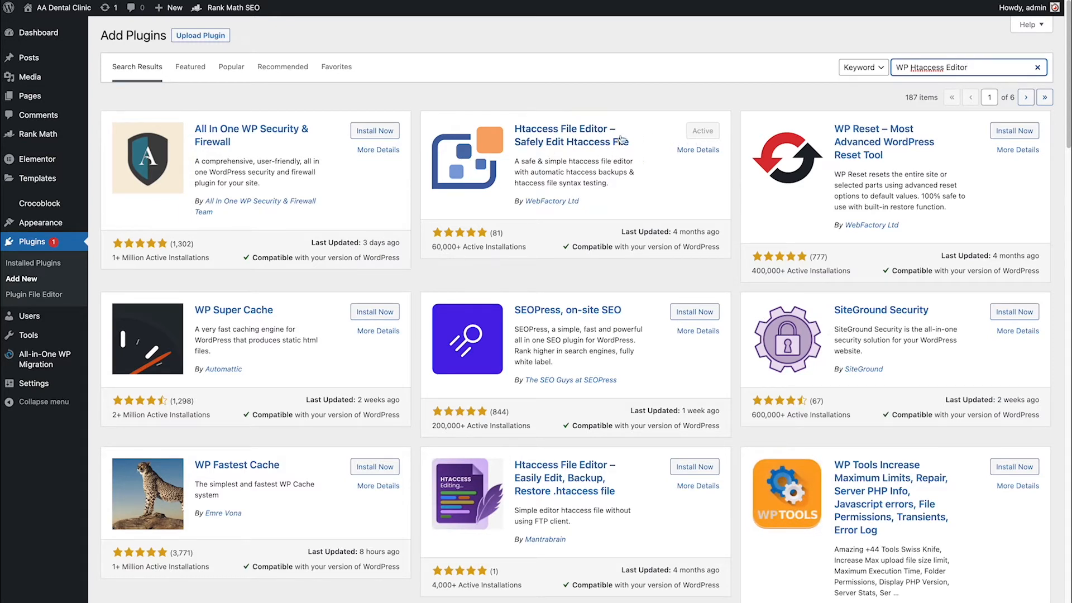
pyautogui.moveTo(459, 135)
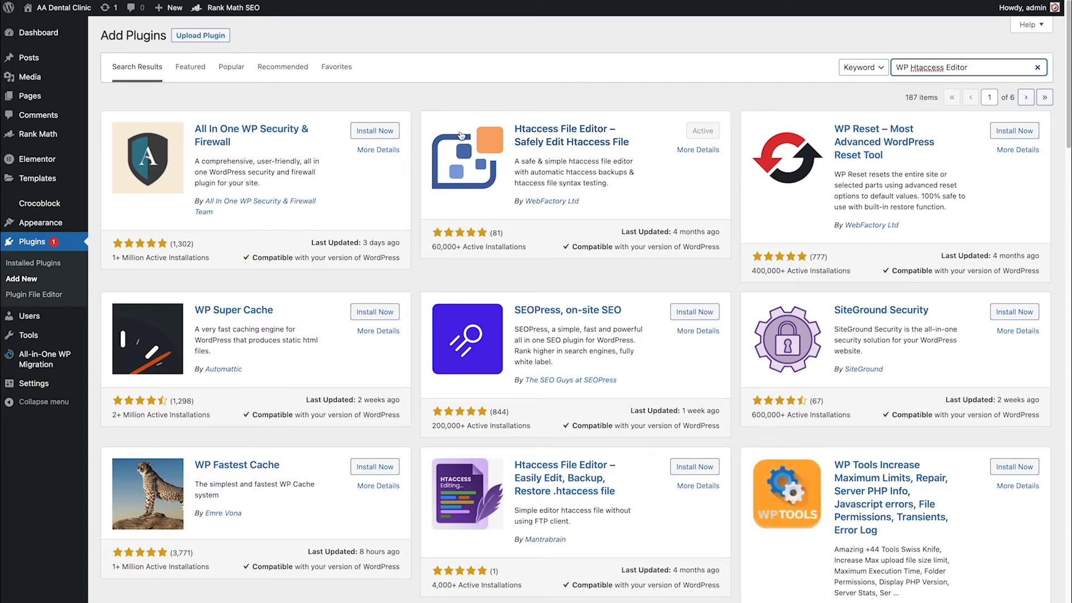
pyautogui.moveTo(467, 171)
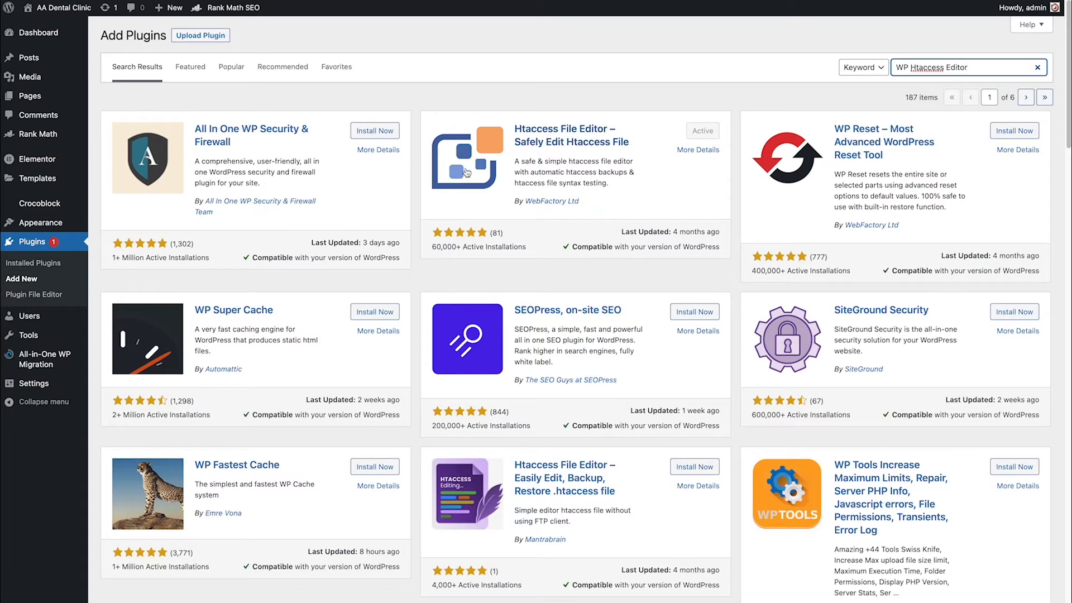
pyautogui.moveTo(497, 205)
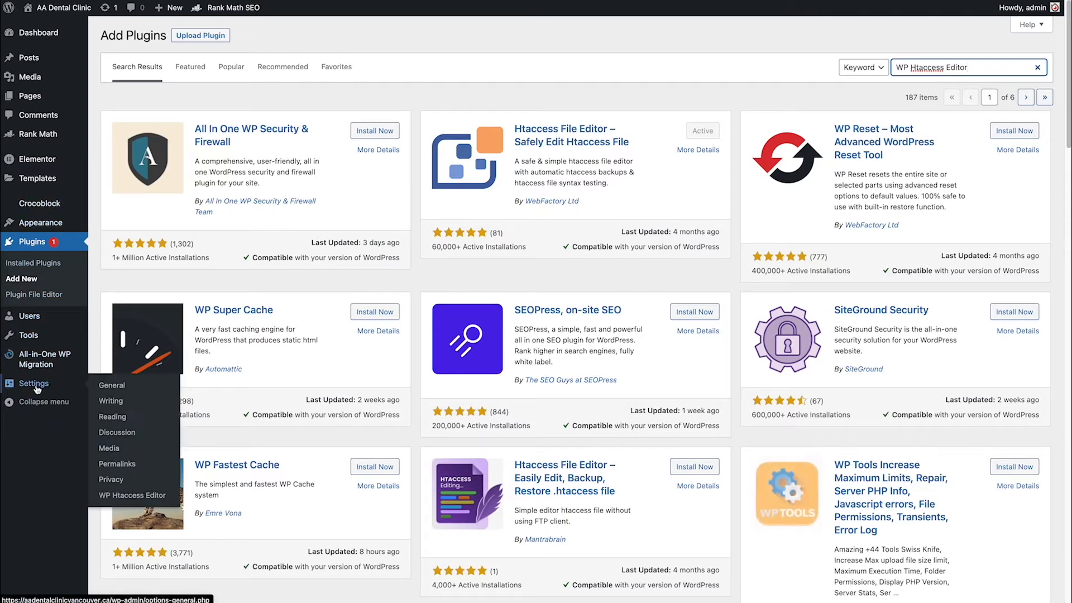
pyautogui.moveTo(131, 495)
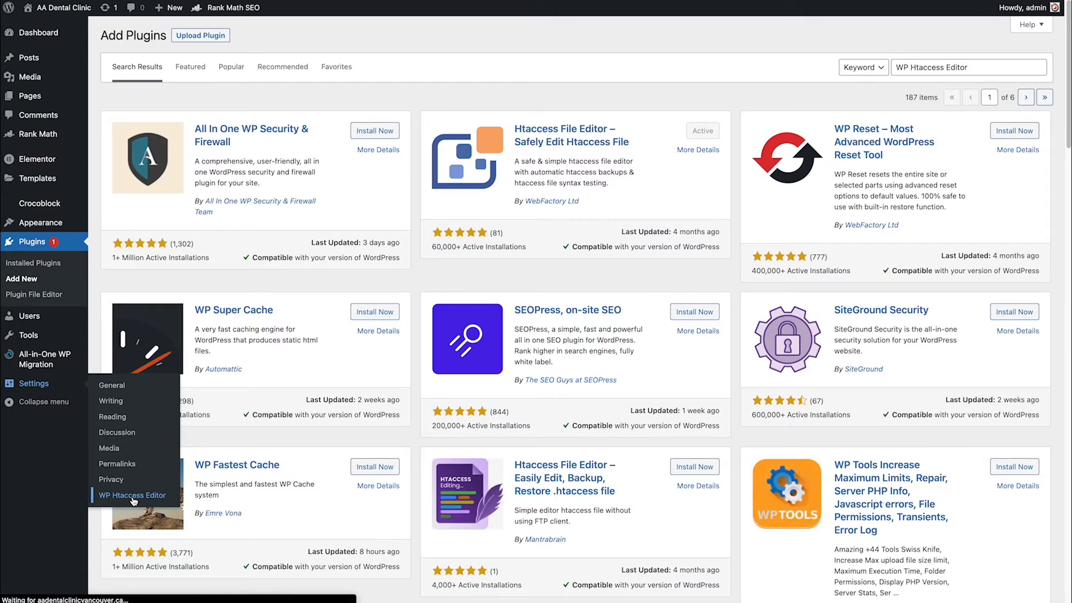
# - Open Settings > WP Htaccess Editor from the admin sidebar
pyautogui.click(131, 495)
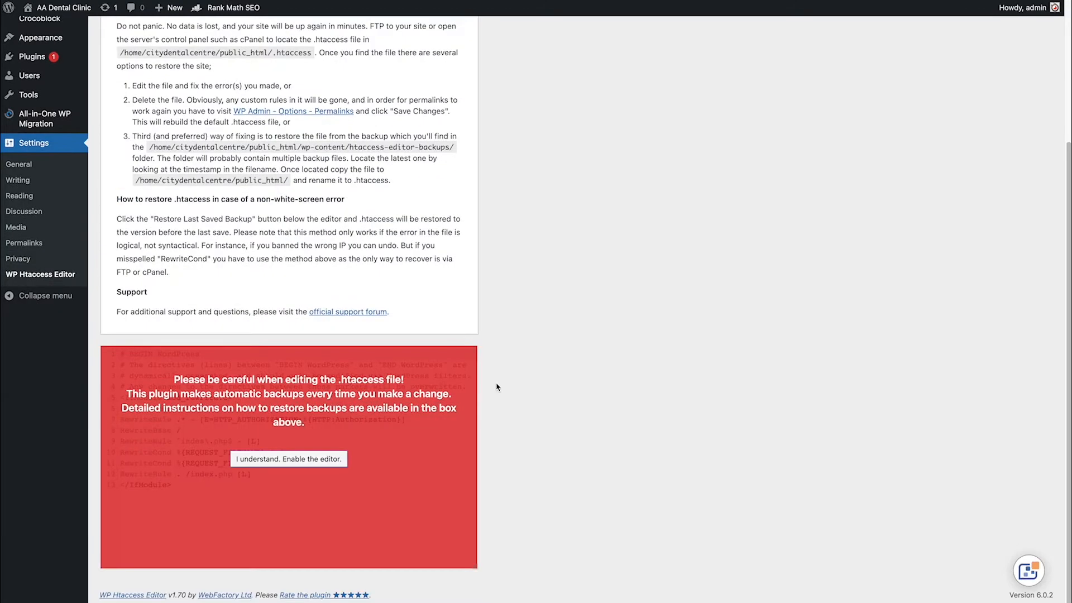
pyautogui.moveTo(329, 466)
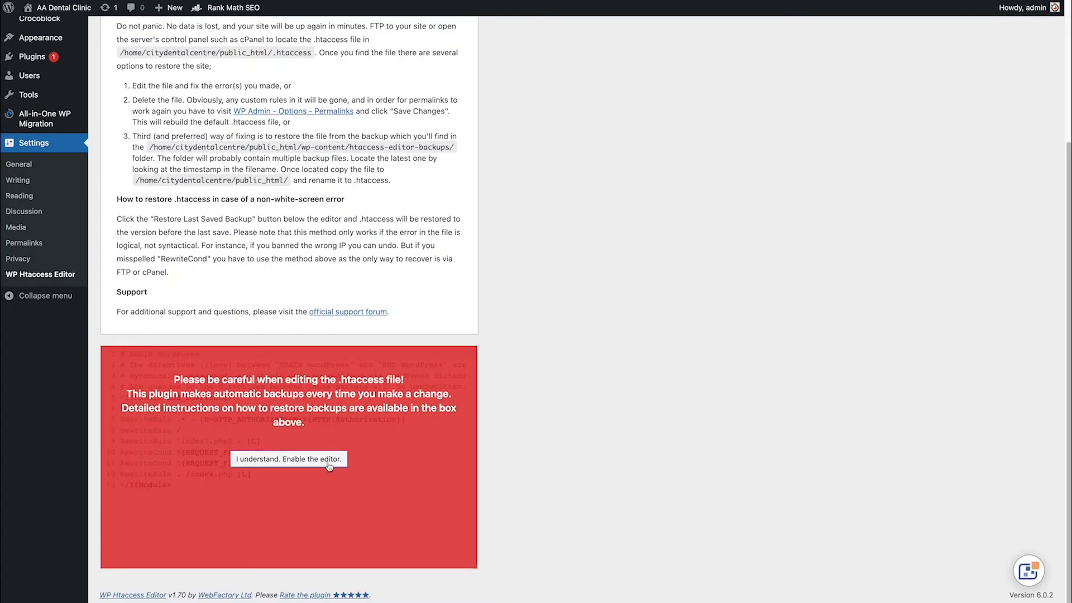
pyautogui.moveTo(288, 458)
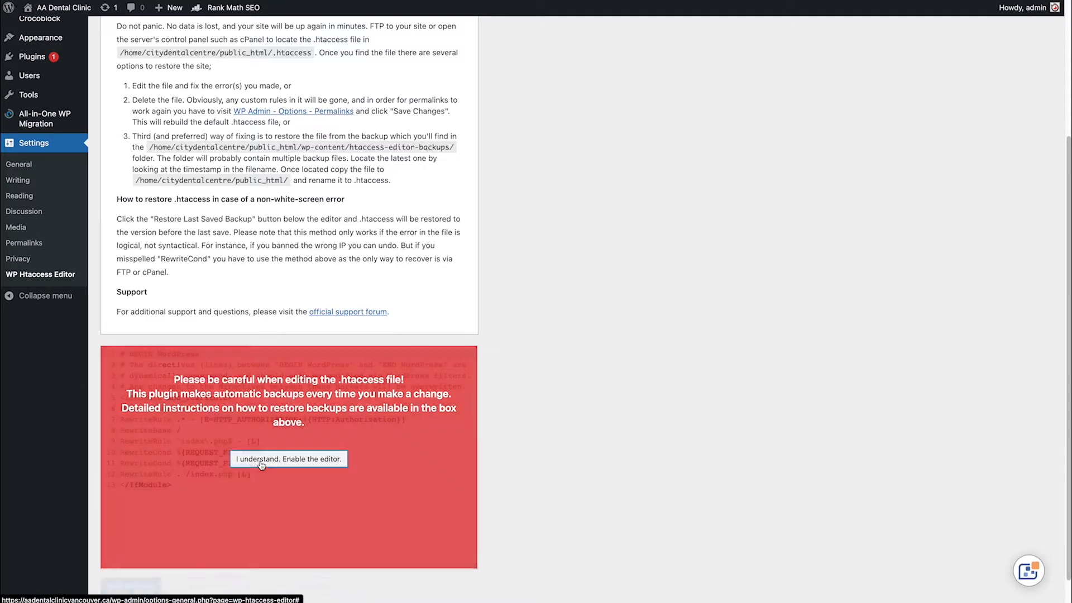
# - Enable the htaccess editor and copy the mod_substitute block from Sublime Text
pyautogui.click(288, 459)
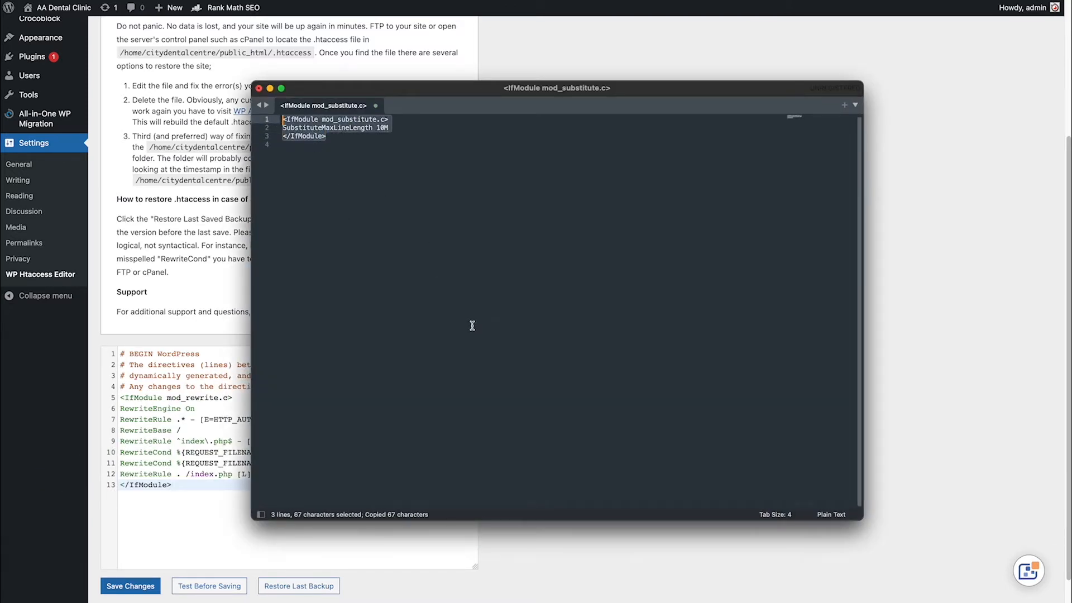
pyautogui.moveTo(244, 506)
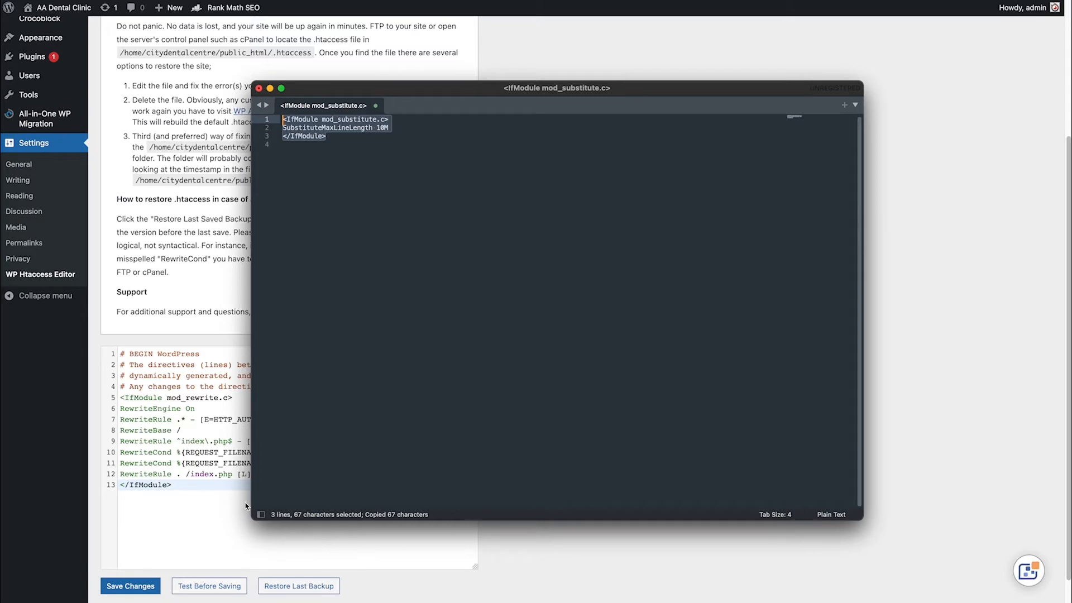
pyautogui.click(258, 88)
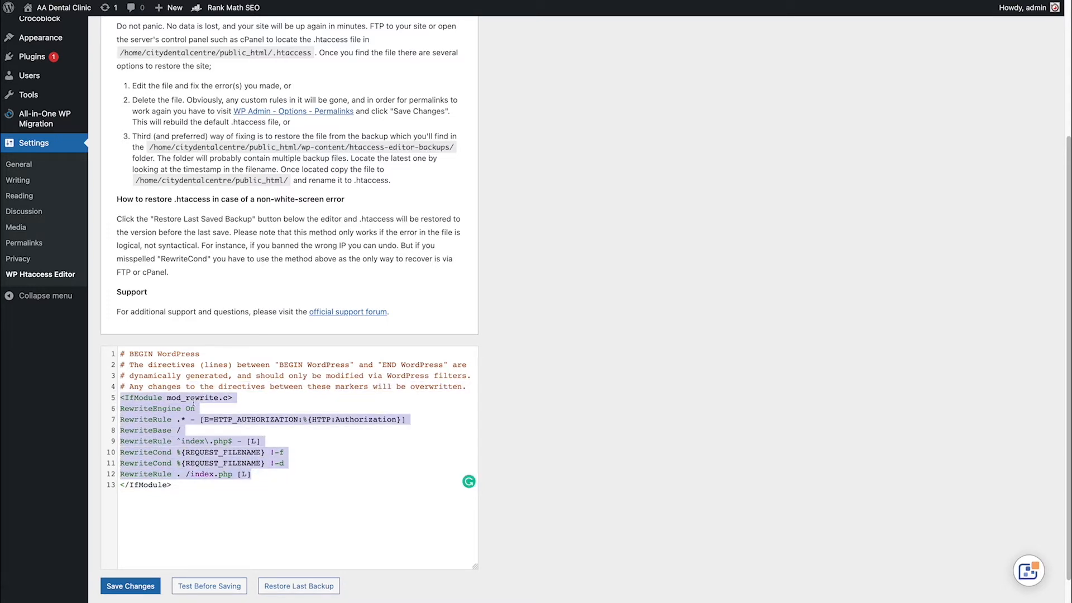
# - Paste the SubstituteMaxLineLength 10M block after line 13 and save .htaccess
pyautogui.click(179, 483)
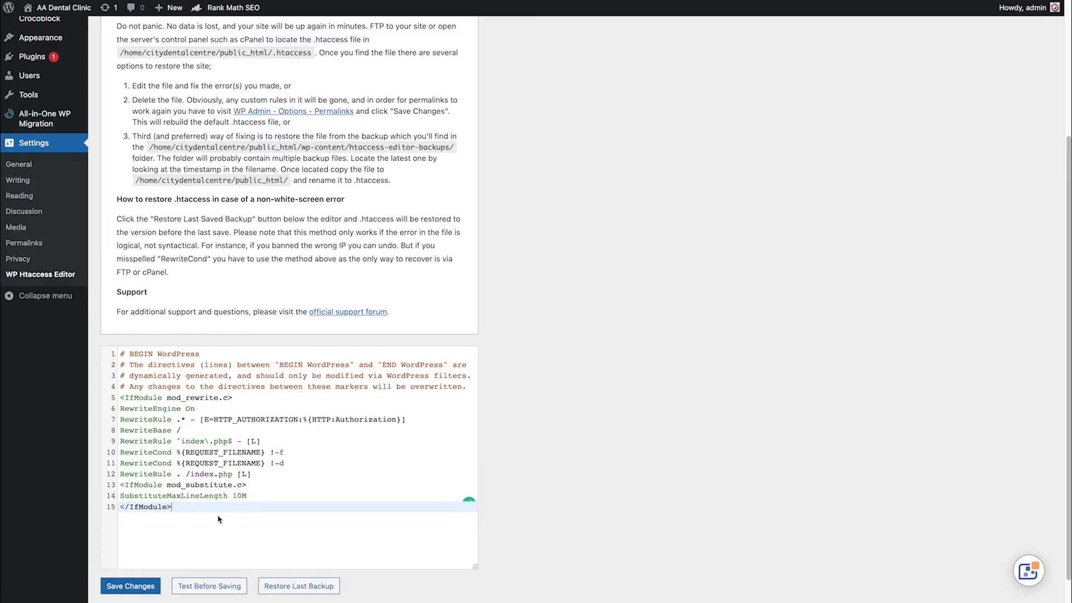
pyautogui.moveTo(299, 481)
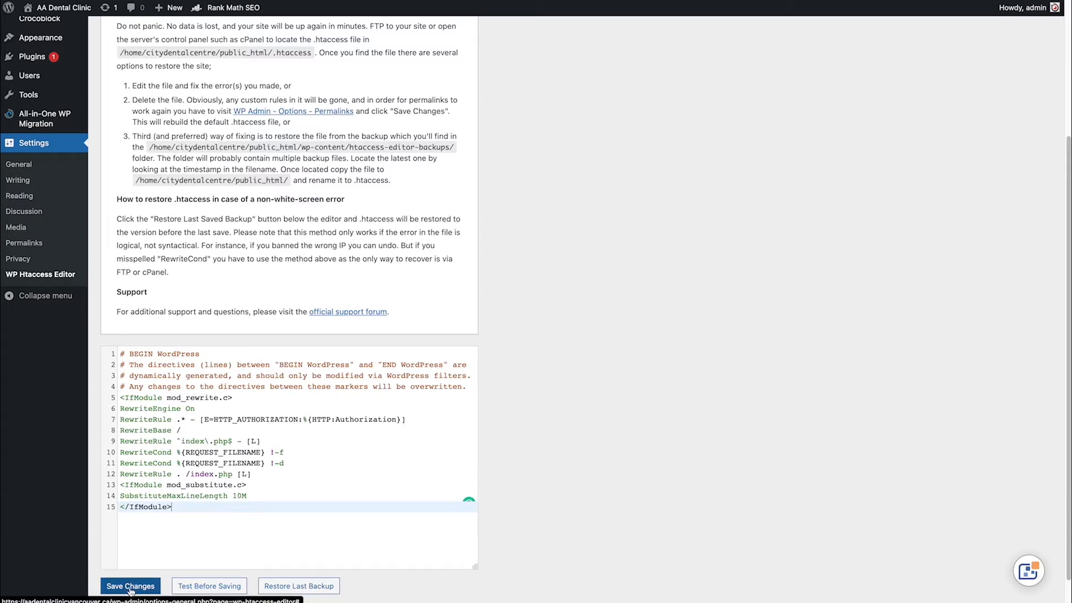
pyautogui.click(130, 586)
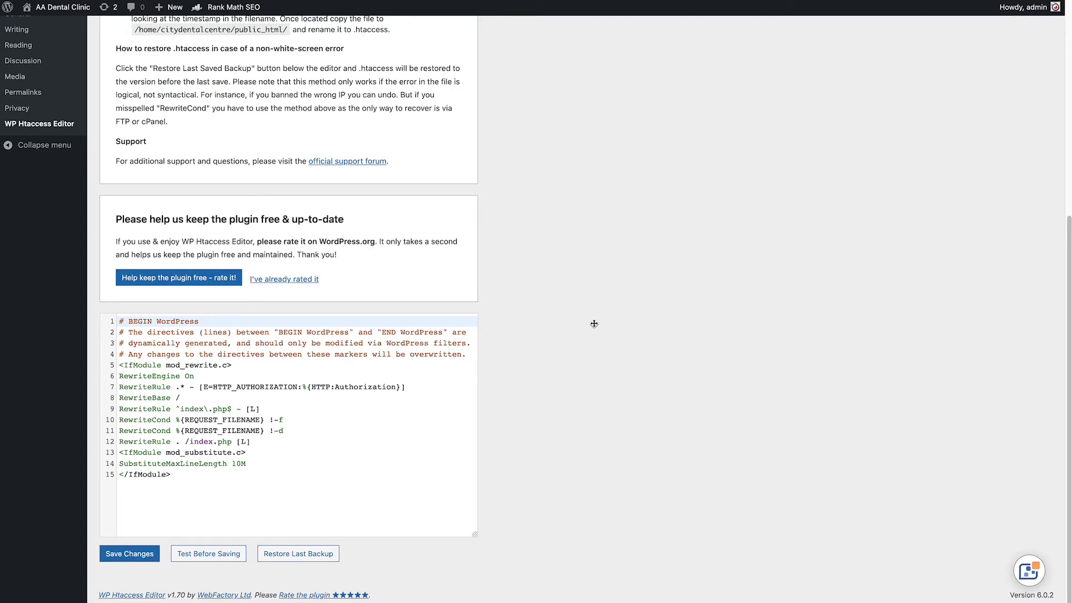
pyautogui.moveTo(111, 275)
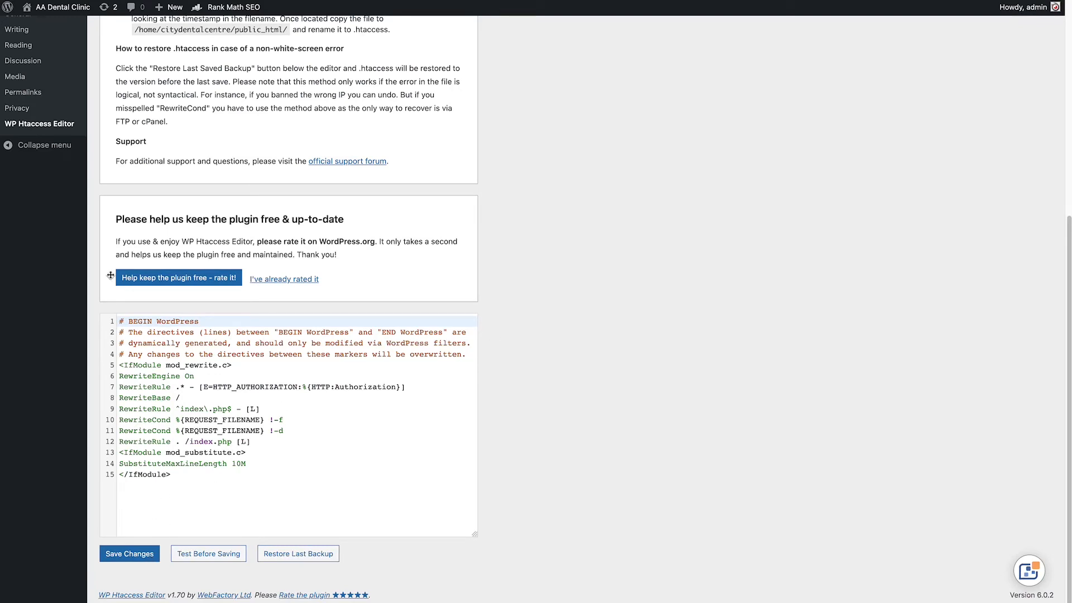
pyautogui.scroll(3)
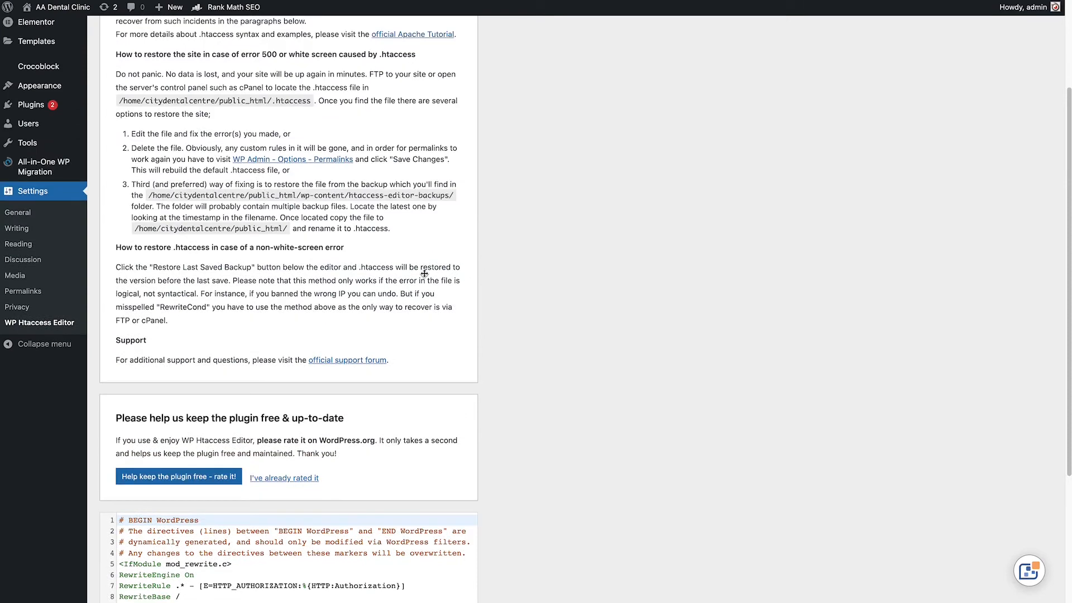
pyautogui.scroll(3)
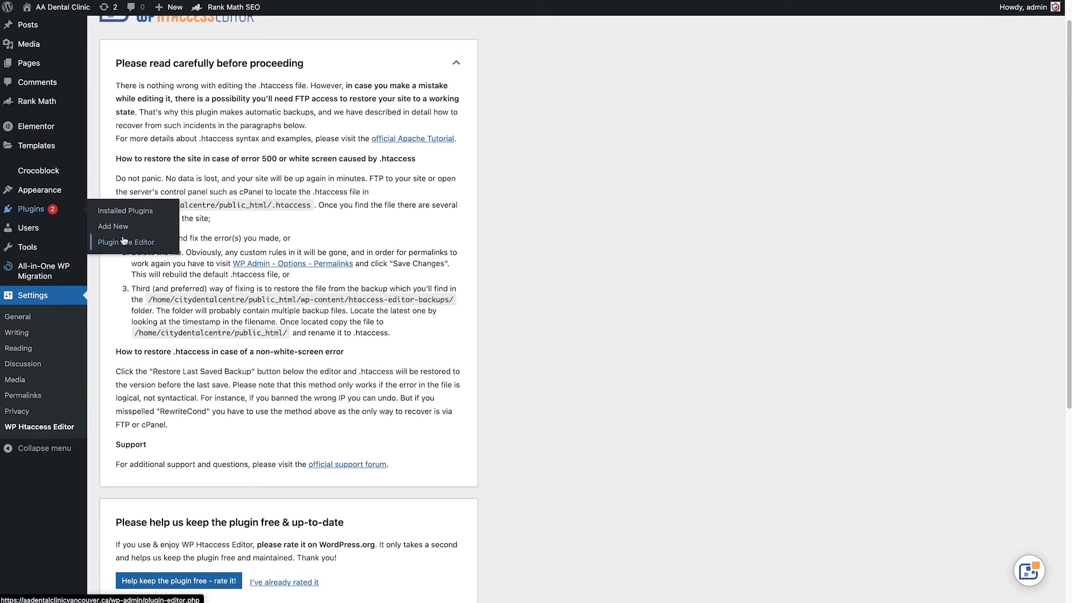
pyautogui.moveTo(114, 226)
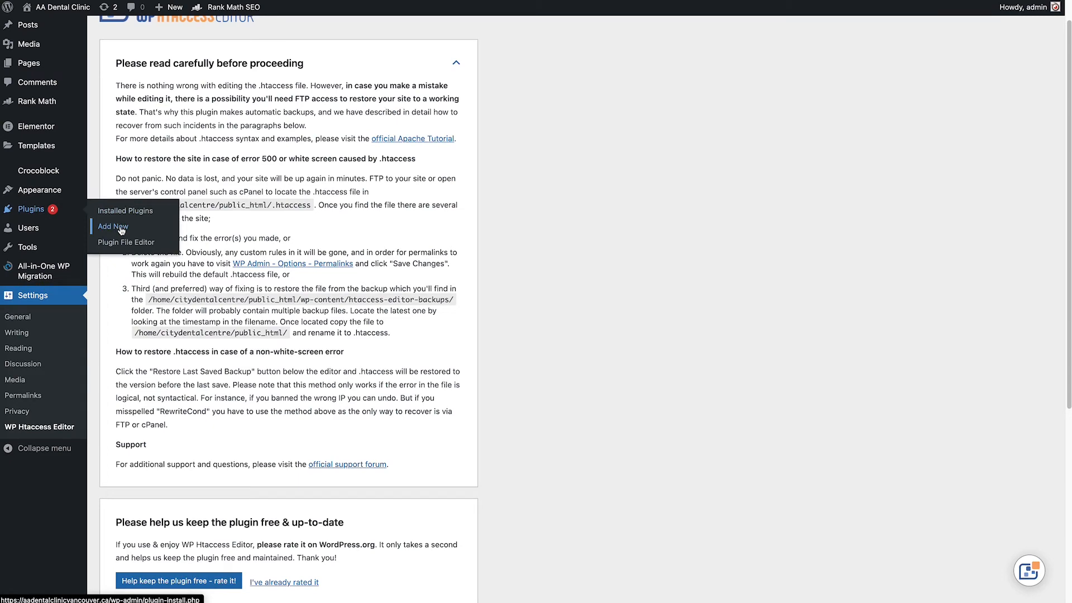
# - Search Add New plugins for 'file manager'
pyautogui.click(112, 226)
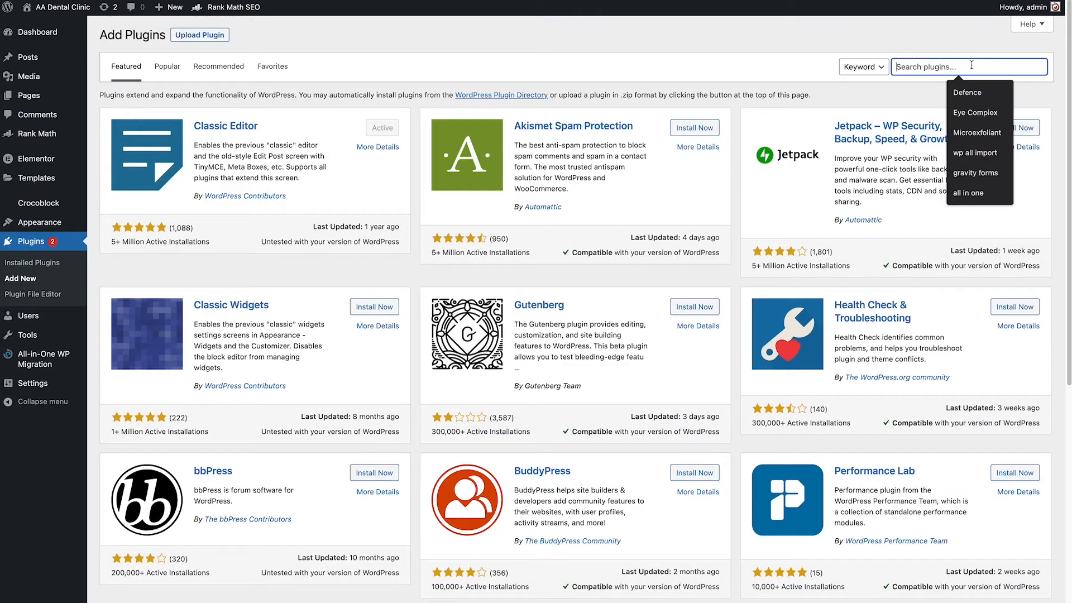
pyautogui.write('file manager')
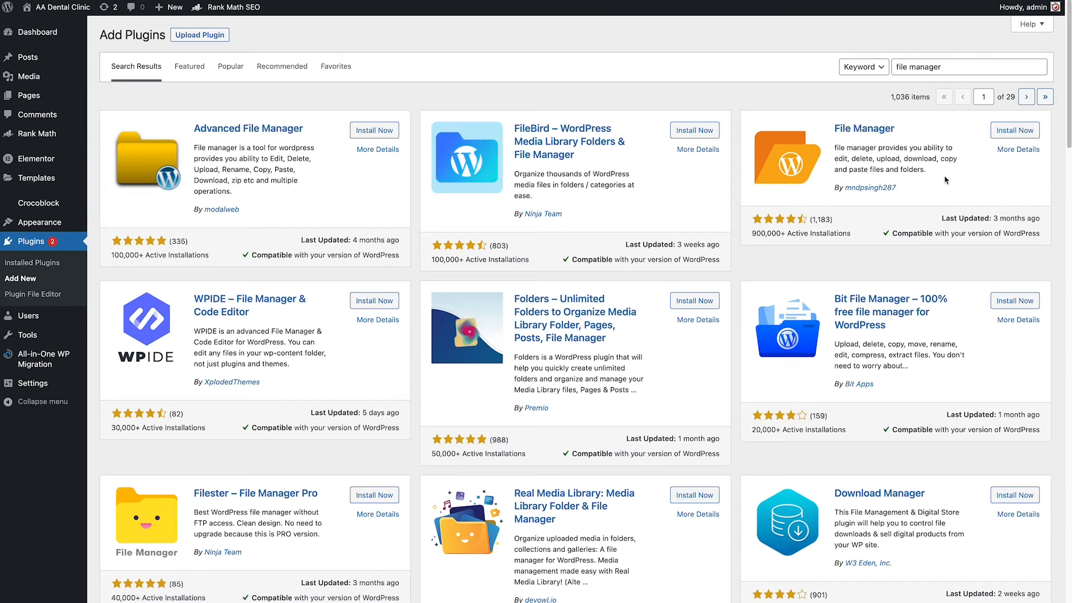
pyautogui.moveTo(848, 196)
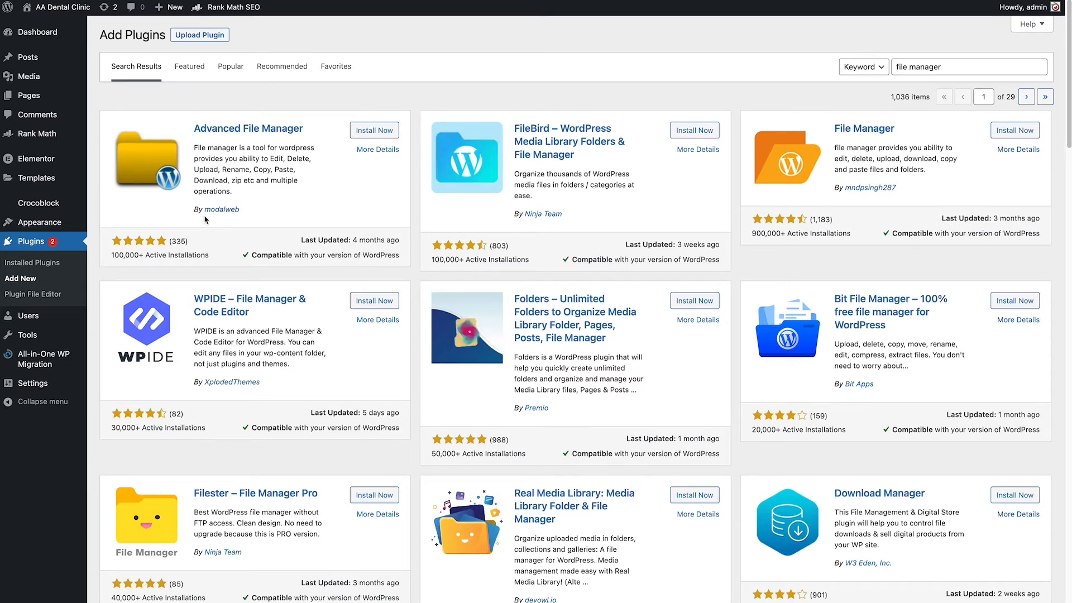
pyautogui.moveTo(297, 197)
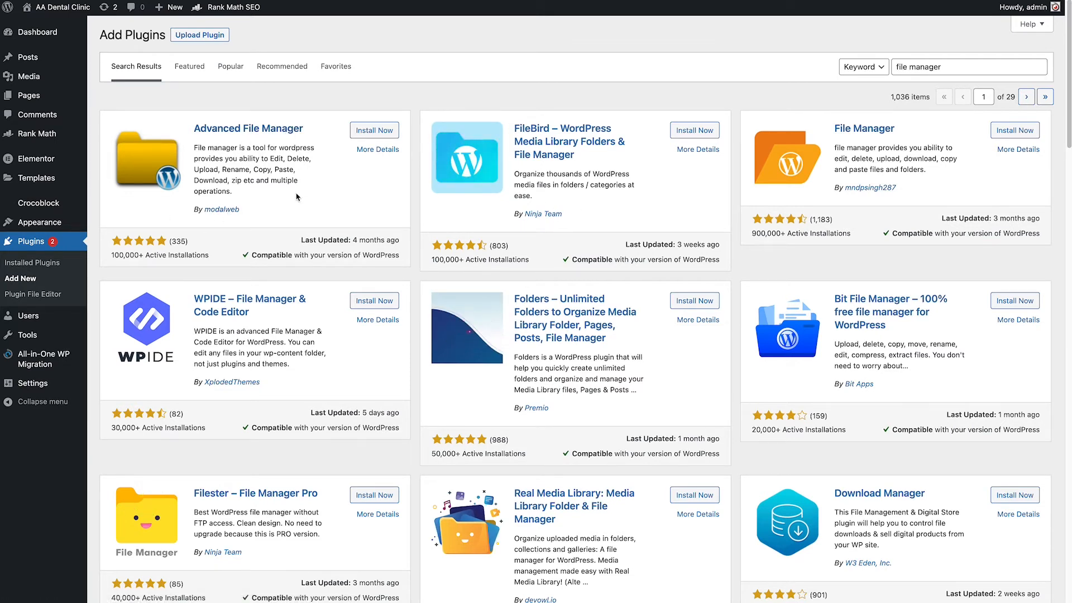
pyautogui.moveTo(225, 217)
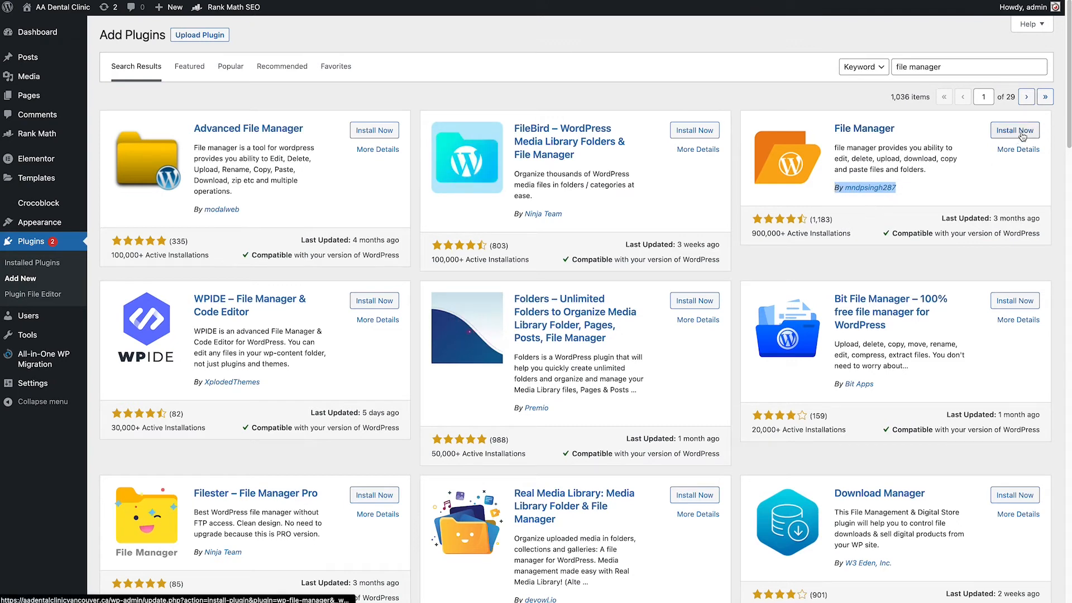
# - Install and activate the File Manager plugin by mndpsingh287
pyautogui.click(1014, 130)
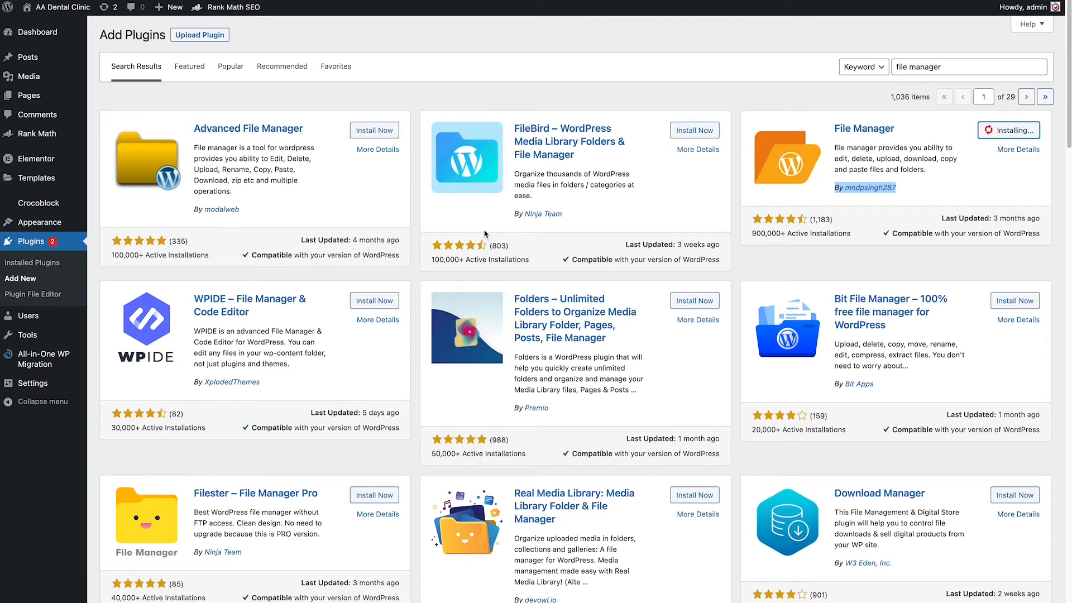
pyautogui.moveTo(532, 206)
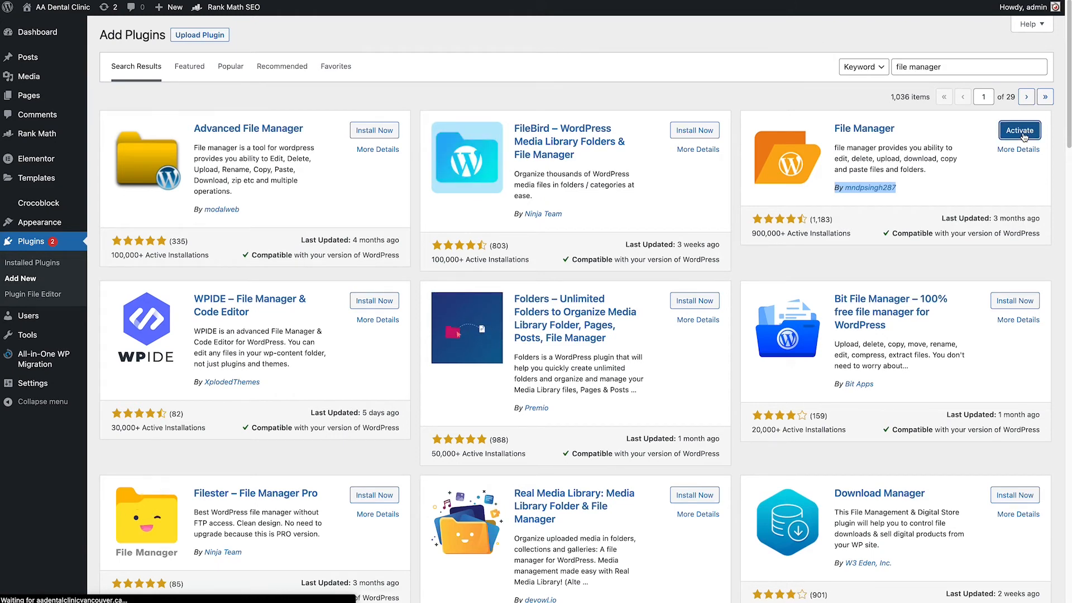
pyautogui.click(1018, 131)
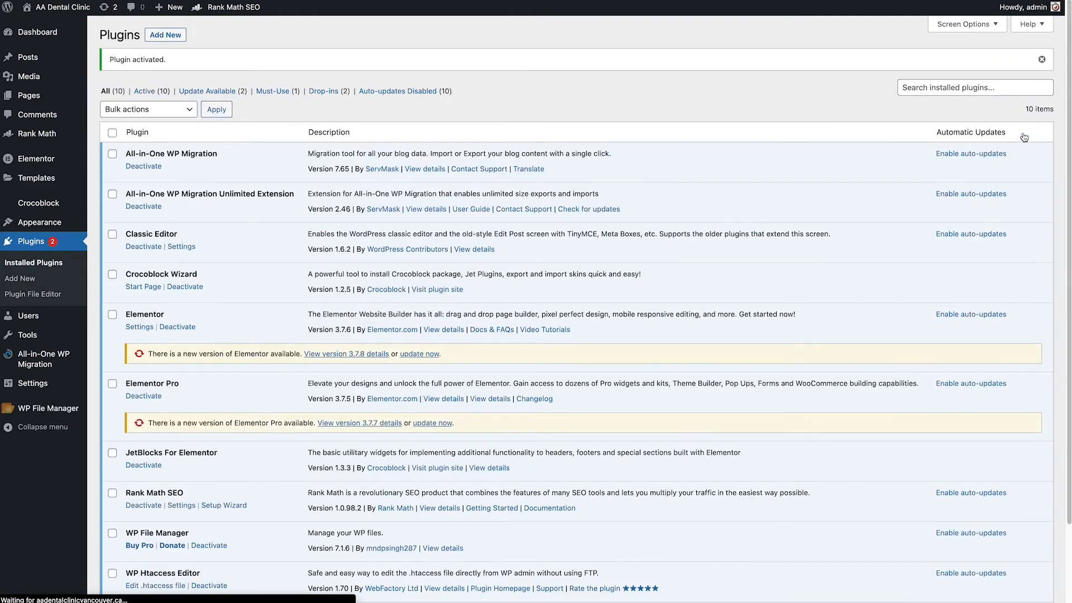
# - Open WP File Manager to view the public_html folder
pyautogui.scroll(-3)
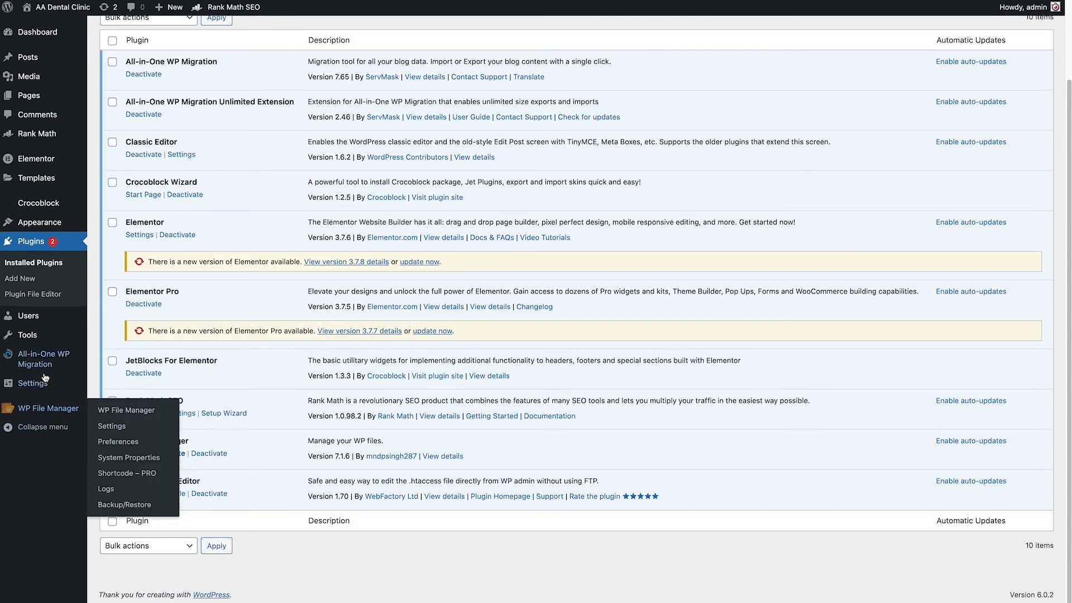
pyautogui.moveTo(41, 410)
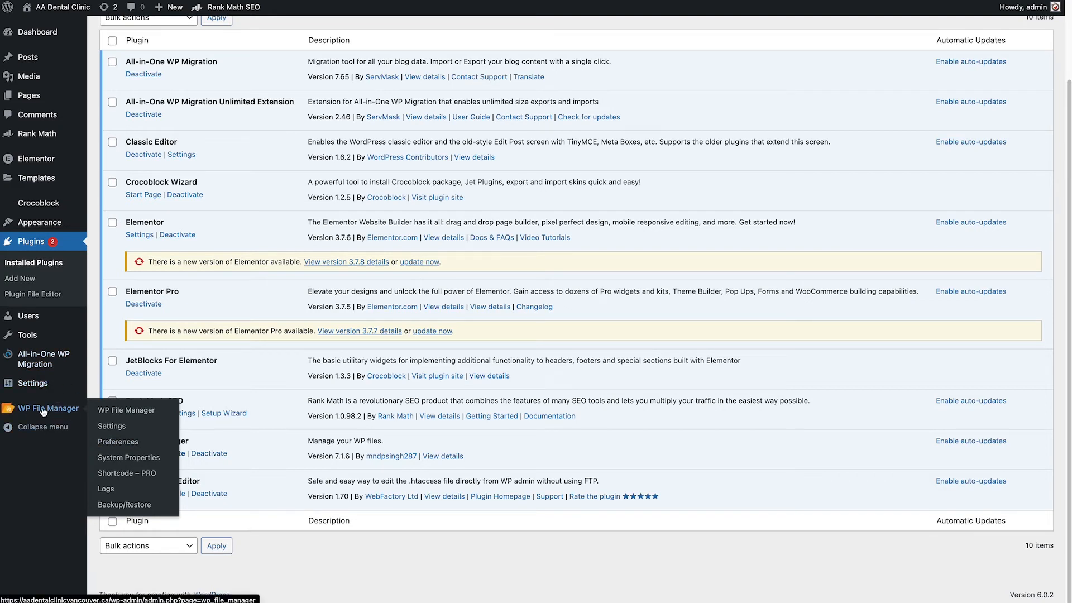
pyautogui.moveTo(51, 417)
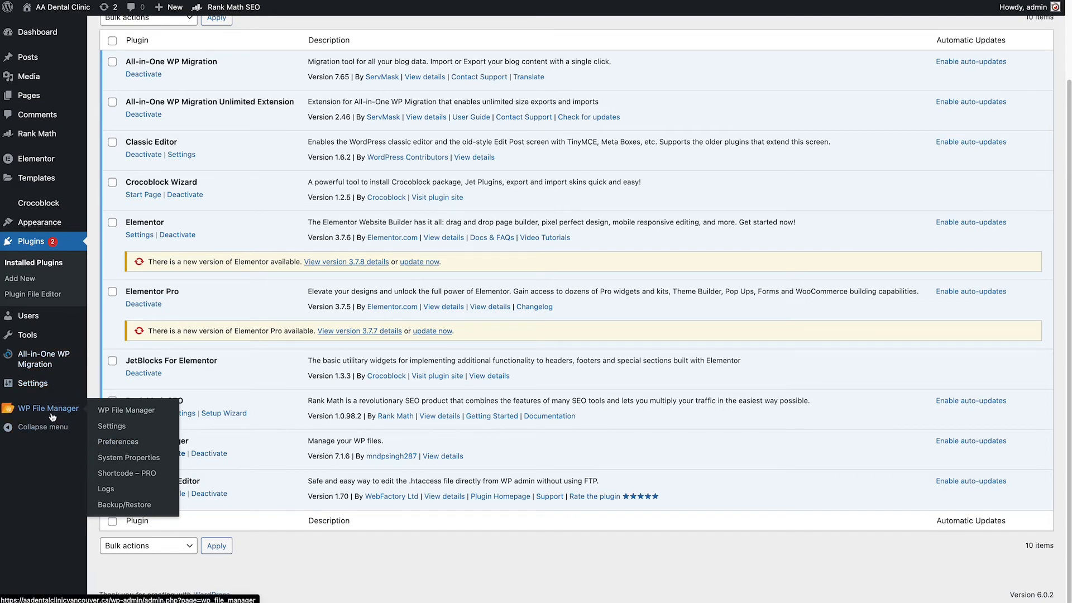
pyautogui.click(126, 409)
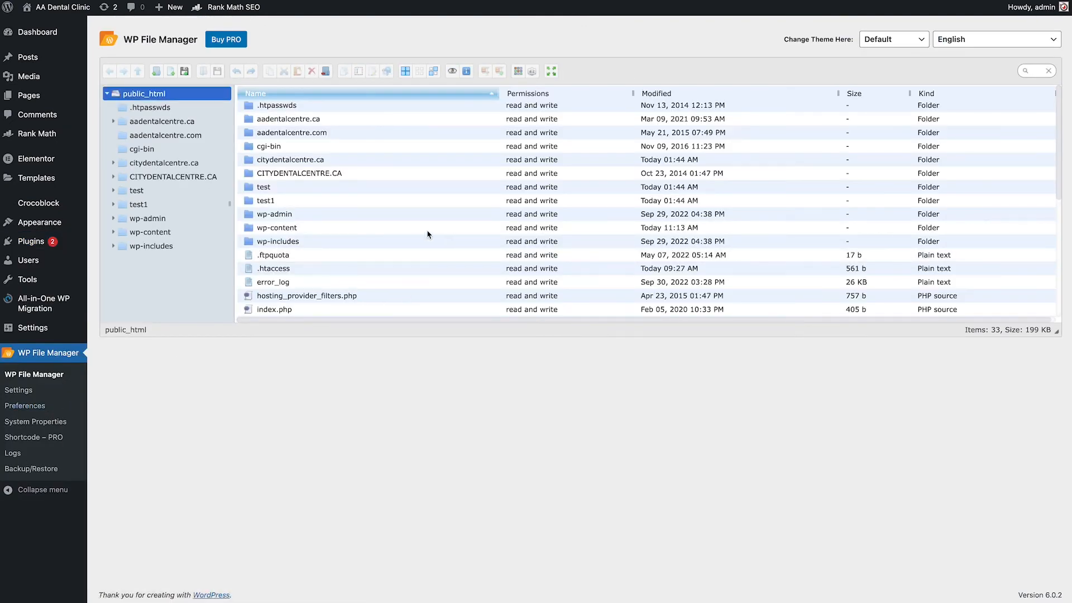
pyautogui.moveTo(307, 268)
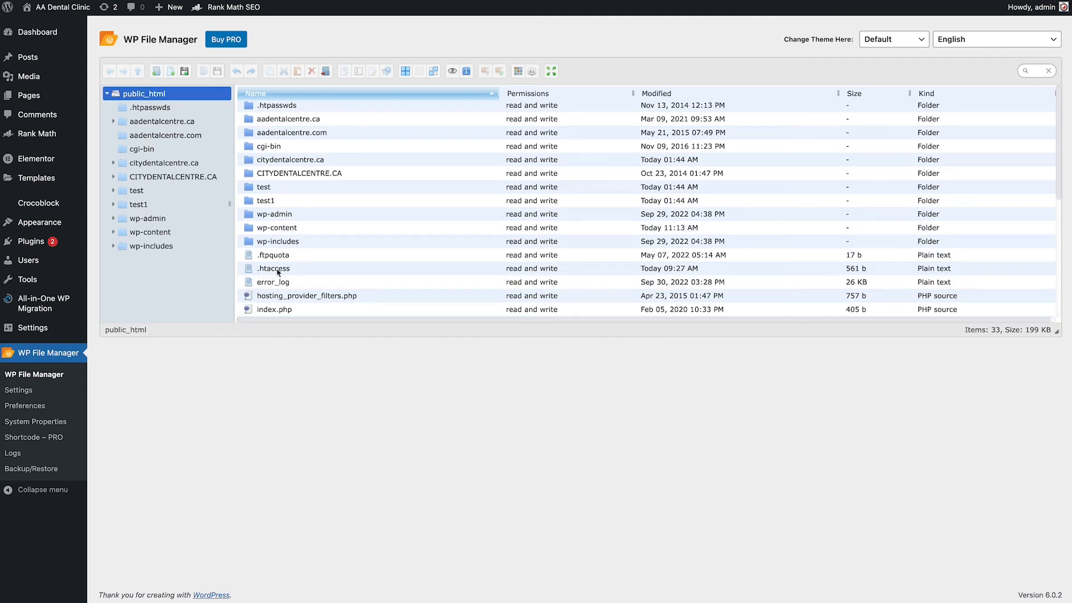
# - Open .htaccess in WP File Manager's Code Editor via its right-click menu
pyautogui.click(273, 268)
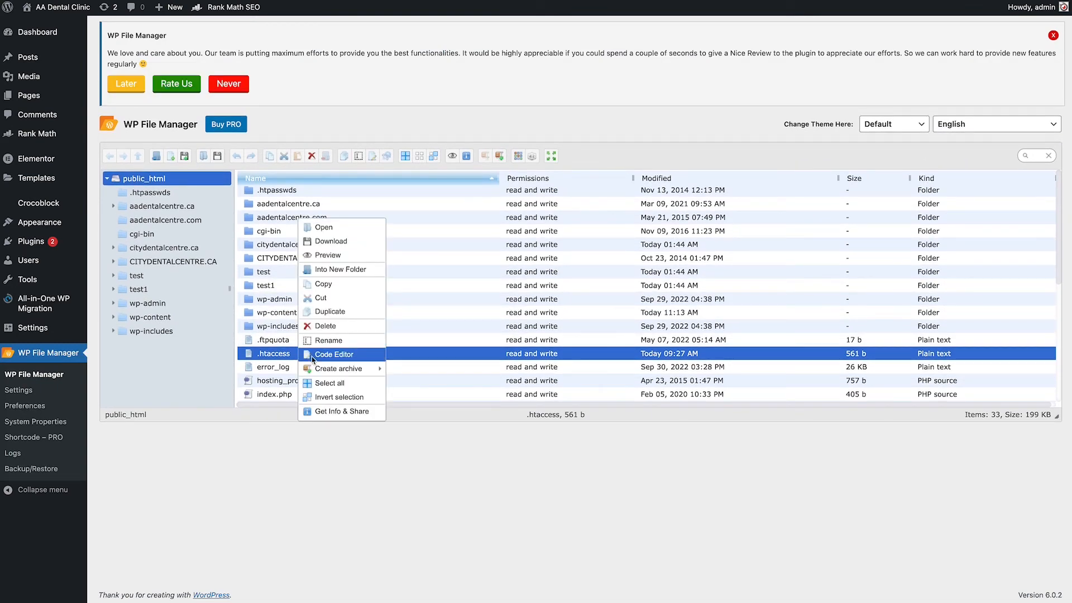
pyautogui.moveTo(345, 356)
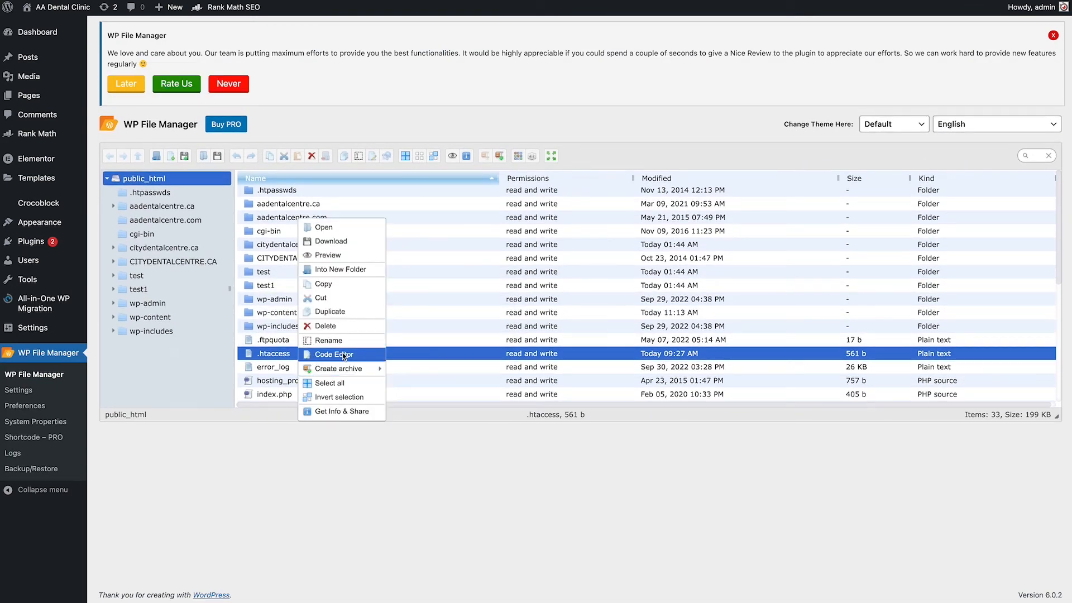
pyautogui.click(334, 354)
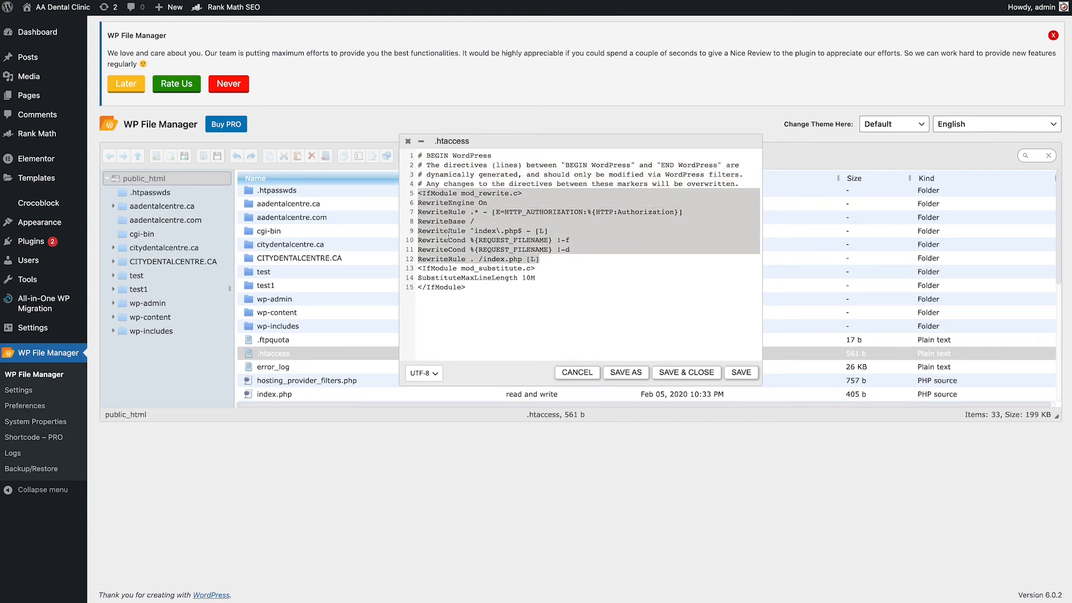
# - Save .htaccess with the SubstituteMaxLineLength 10M block and close the code editor
pyautogui.click(556, 277)
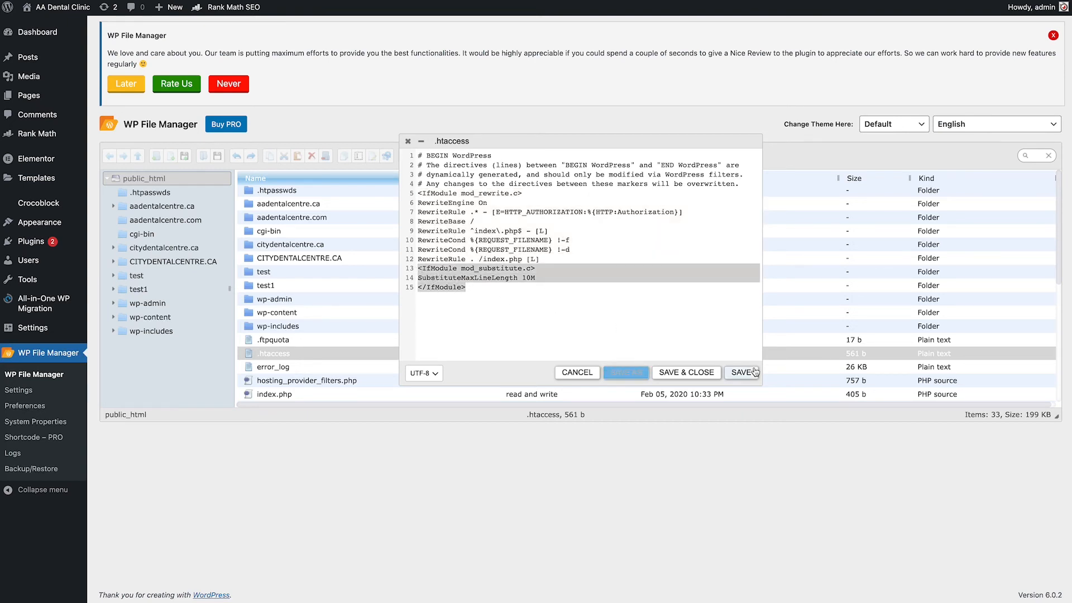
pyautogui.click(740, 373)
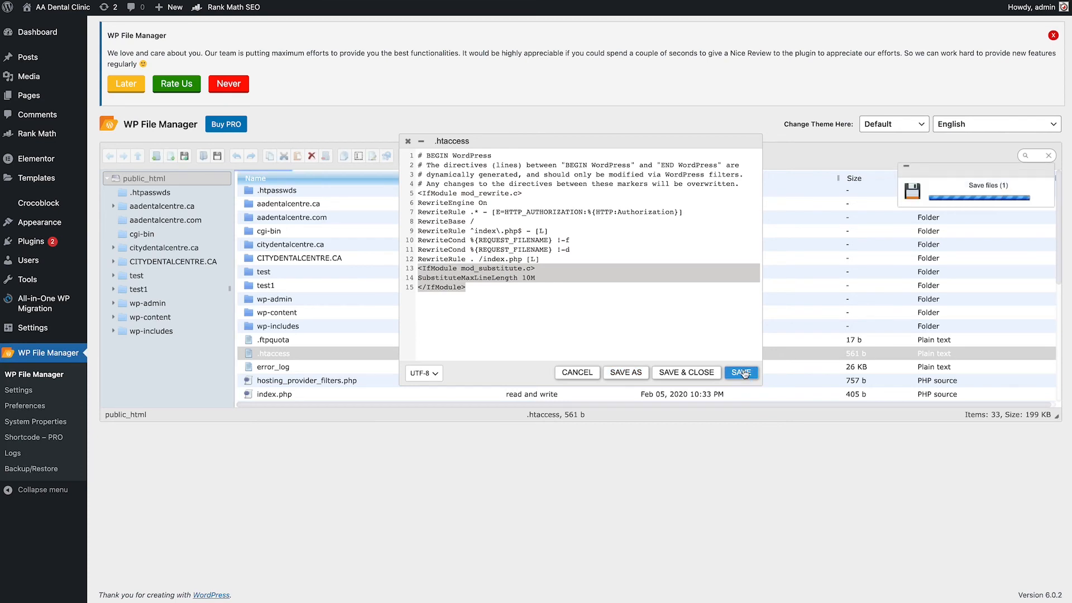
pyautogui.click(740, 372)
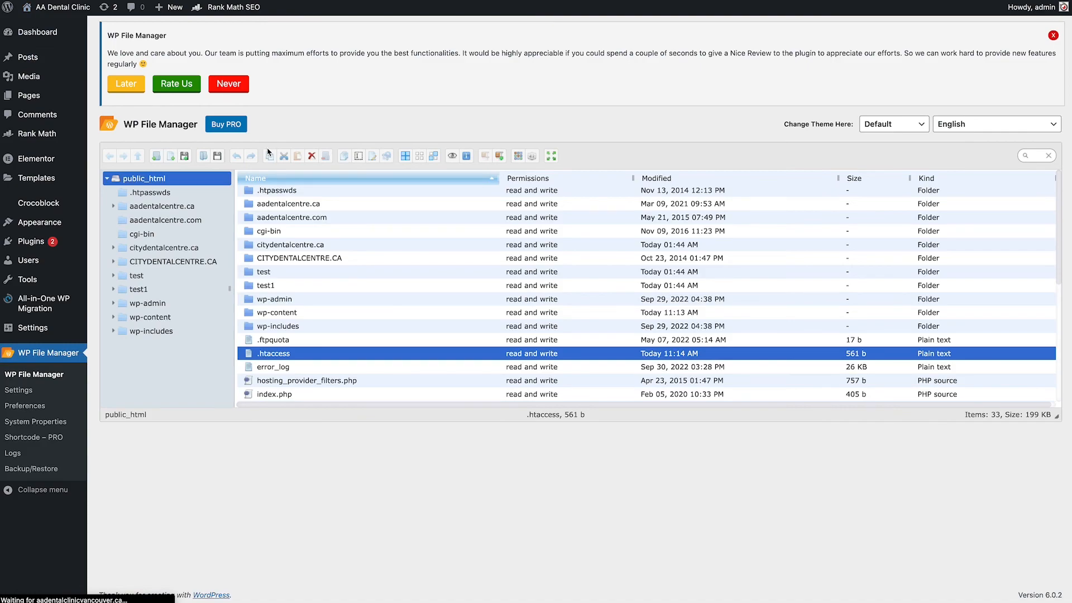
# - Launch Elementor on the live homepage and scroll the loaded editor to confirm it works
pyautogui.click(62, 7)
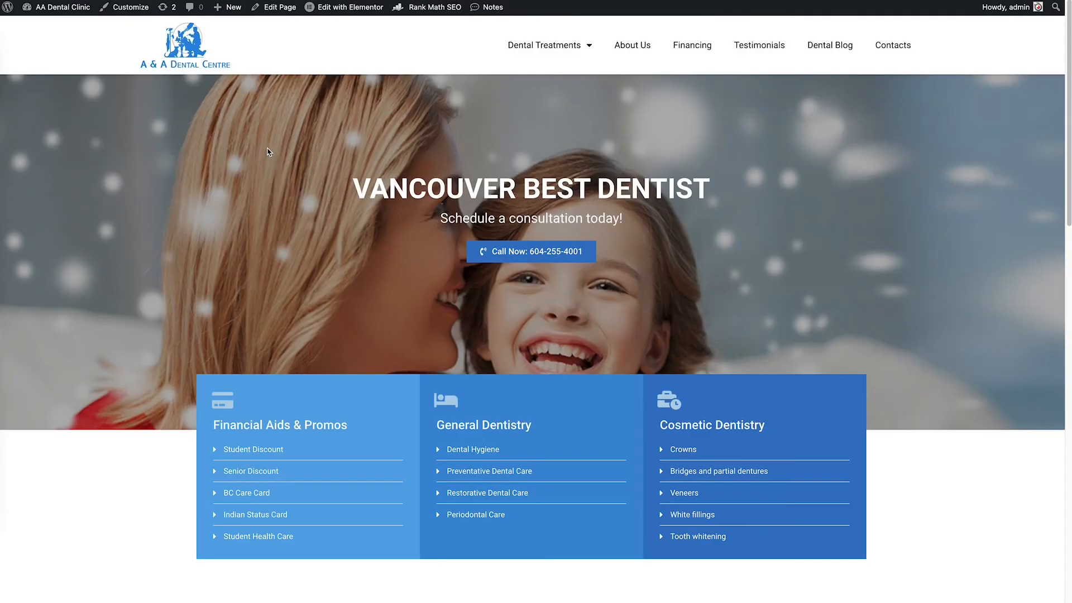
pyautogui.click(350, 7)
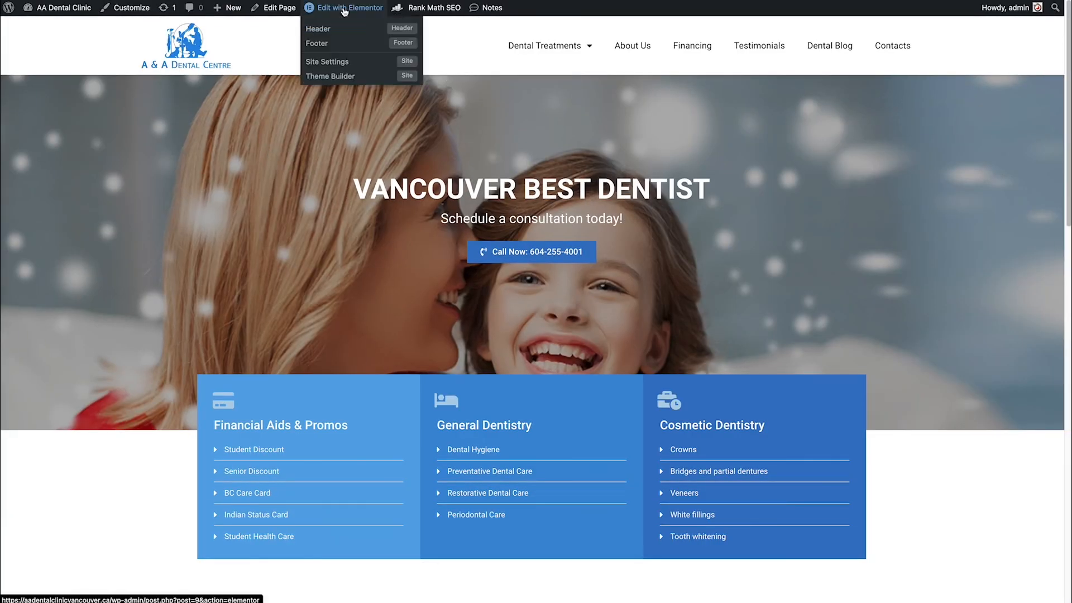
pyautogui.click(449, 154)
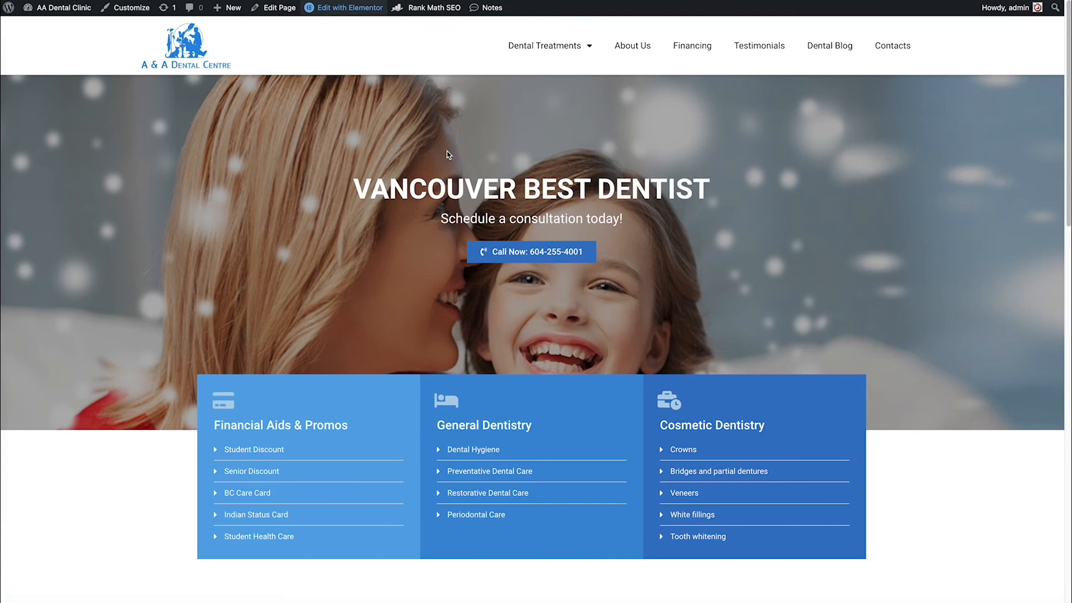
pyautogui.click(344, 7)
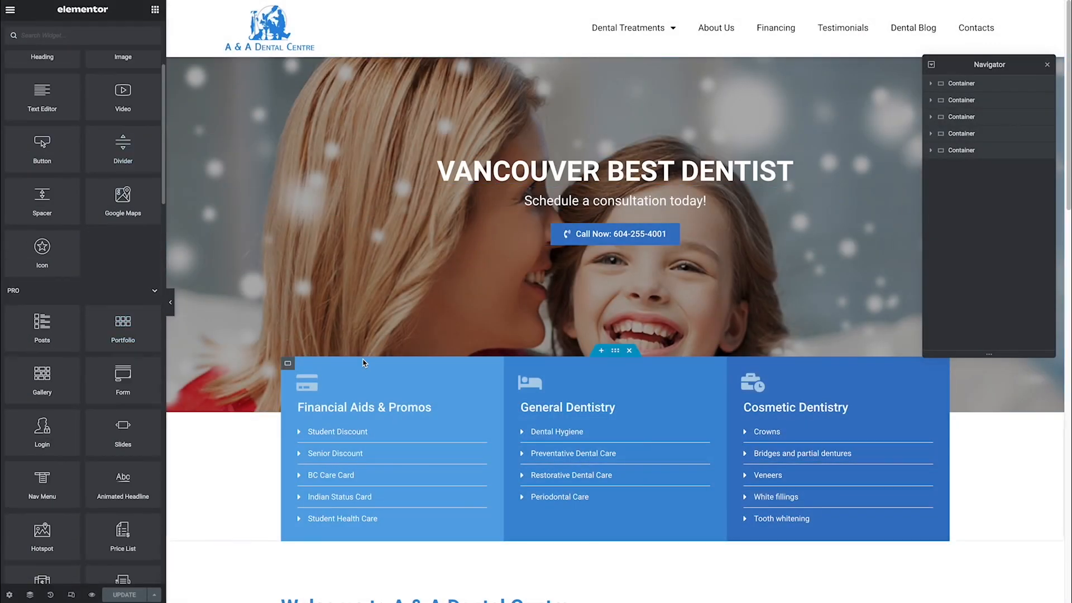
pyautogui.scroll(-3)
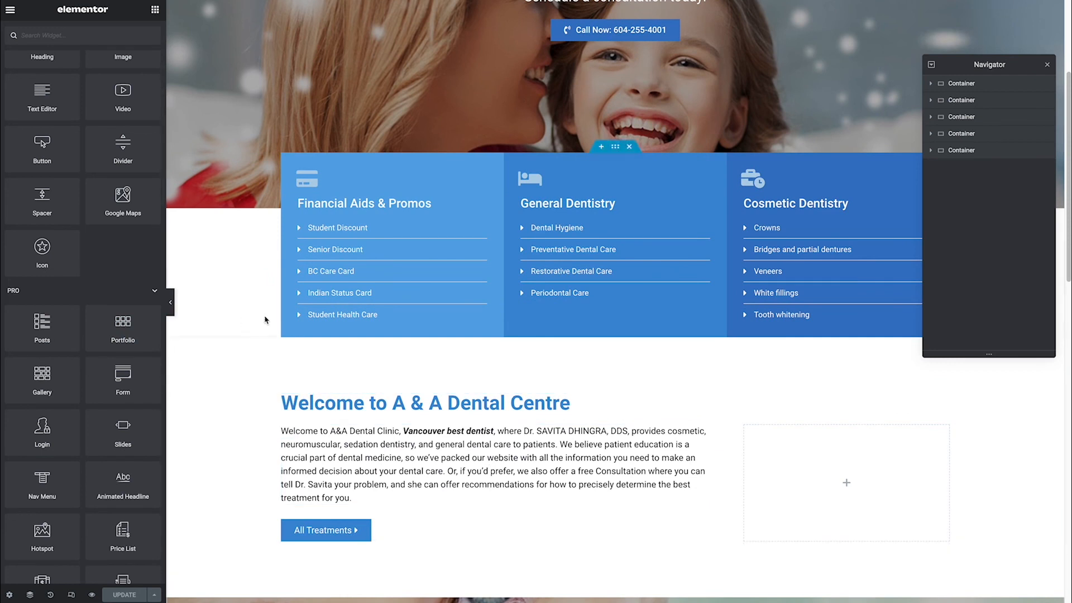